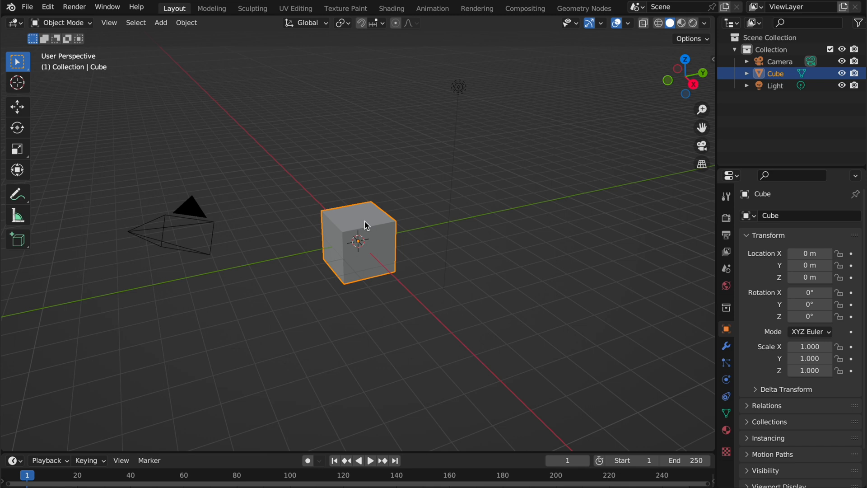
Delete the default cube and import the character .glb model from the Desktop
right_click(360, 241)
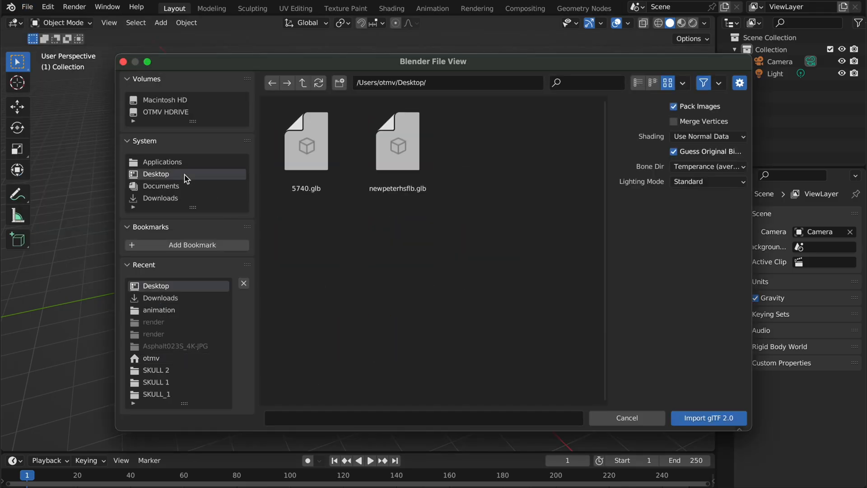
left_click(306, 141)
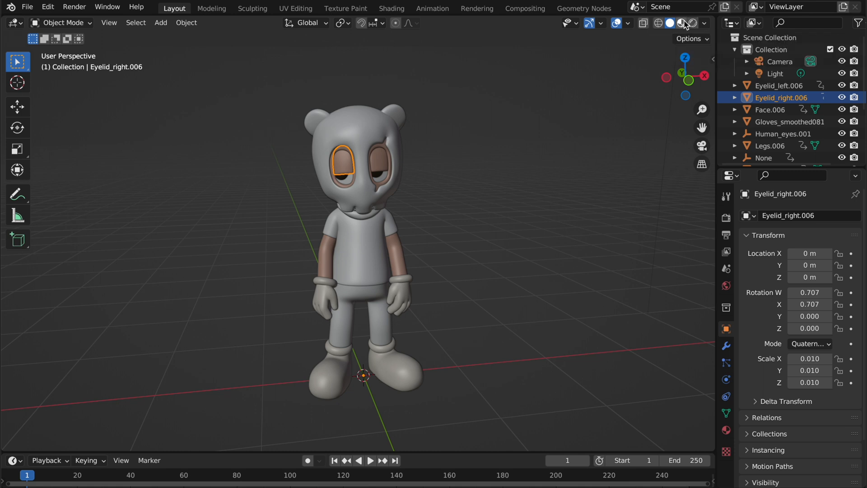
Switch to Material Preview and delete the gloves, legs and body meshes
left_click(682, 22)
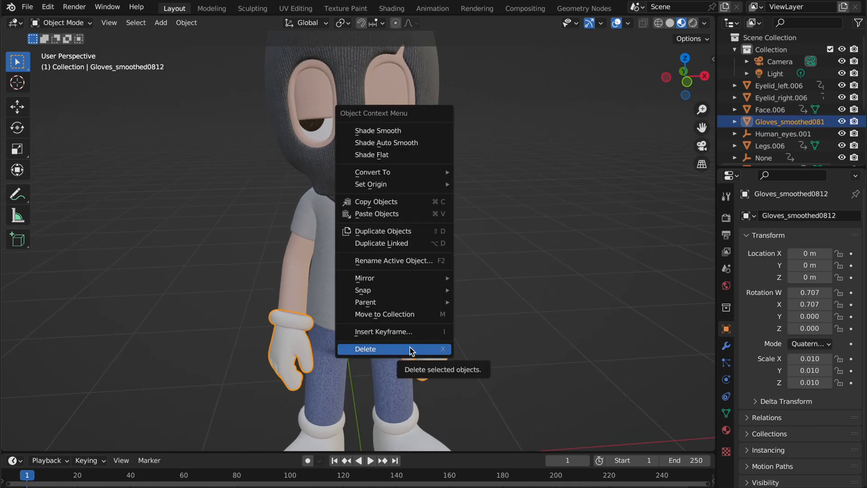
left_click(365, 350)
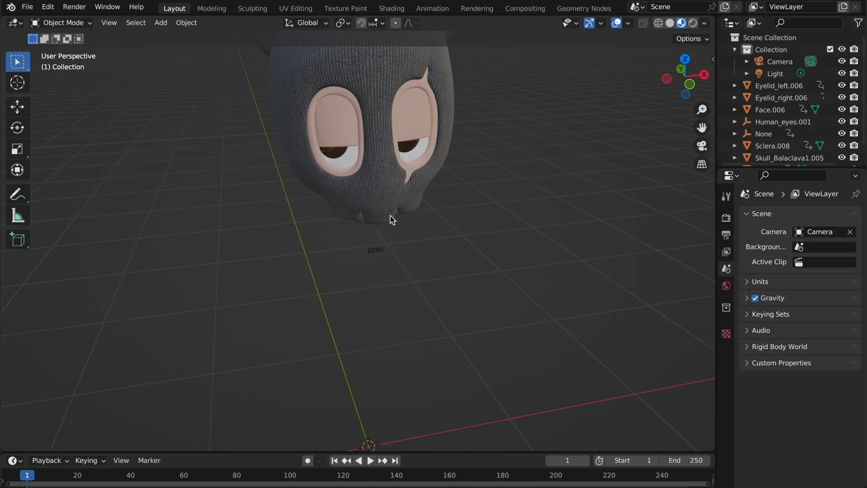
right_click(390, 219)
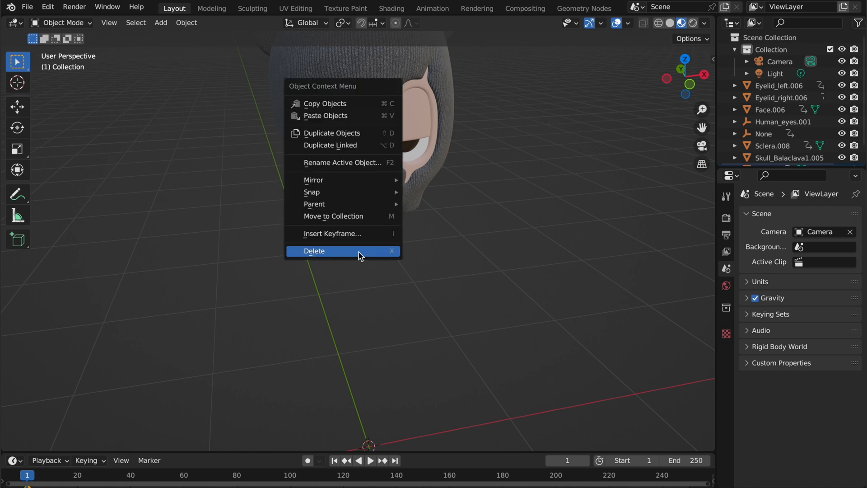
left_click(313, 250)
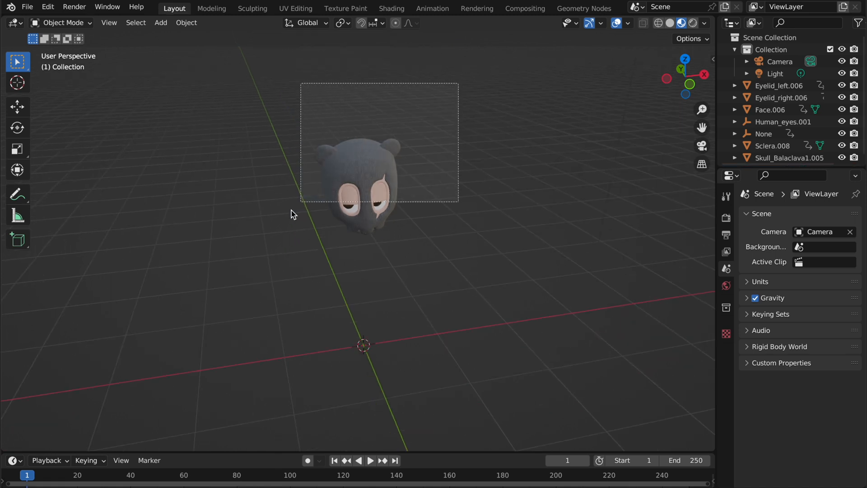
Lower all head parts onto the world origin and verify placement from the side view
left_click(17, 107)
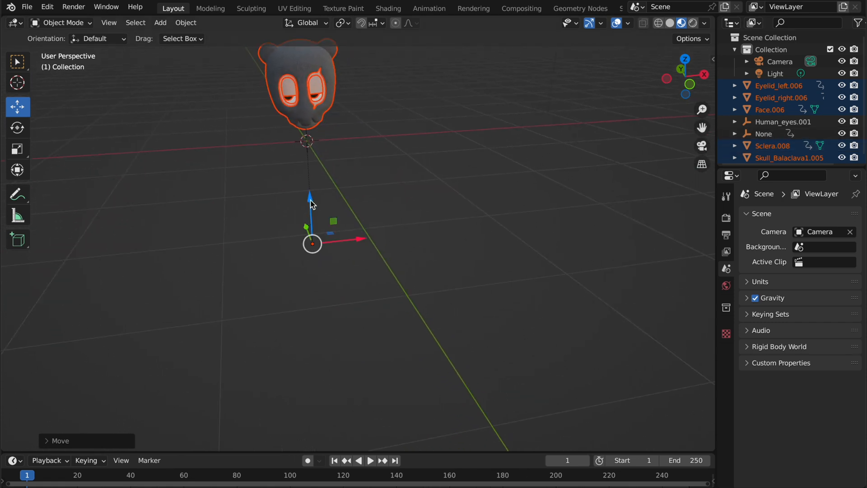
left_click(459, 69)
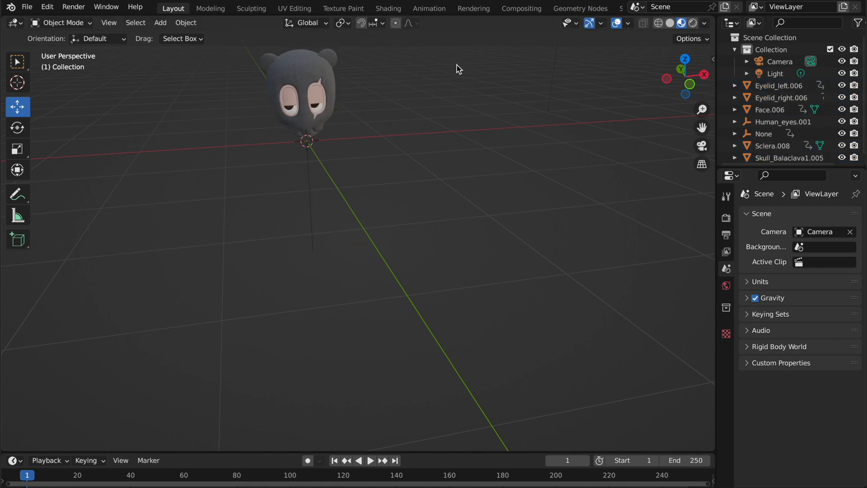
left_click_drag(458, 68, 656, 115)
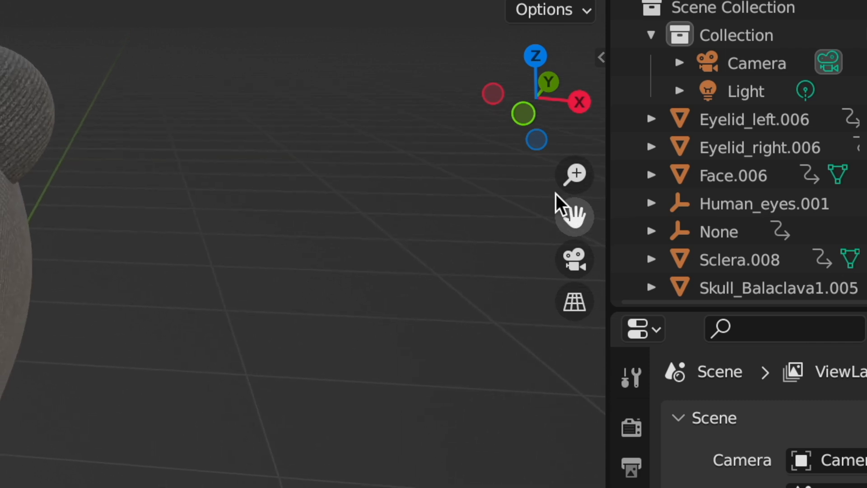
mouse_move(523, 114)
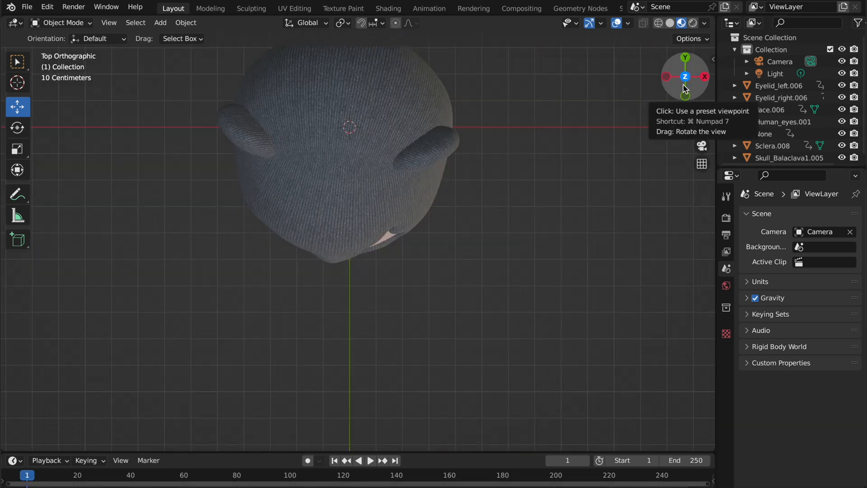
left_click(669, 76)
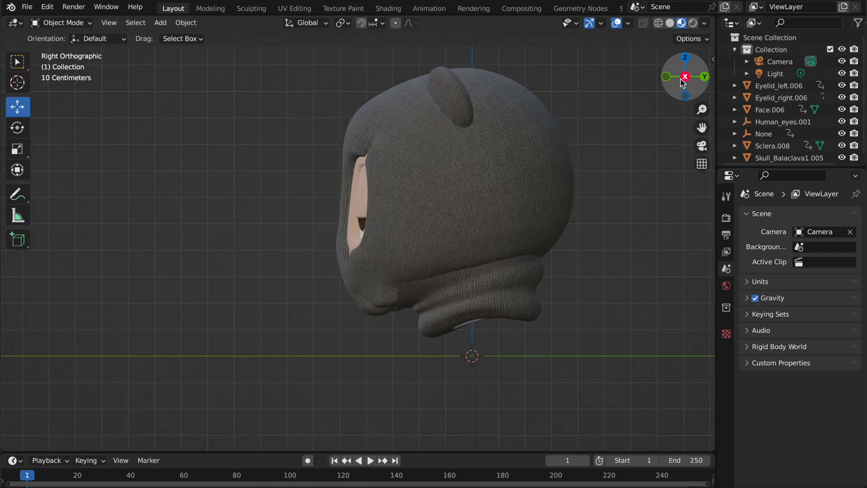
left_click(667, 76)
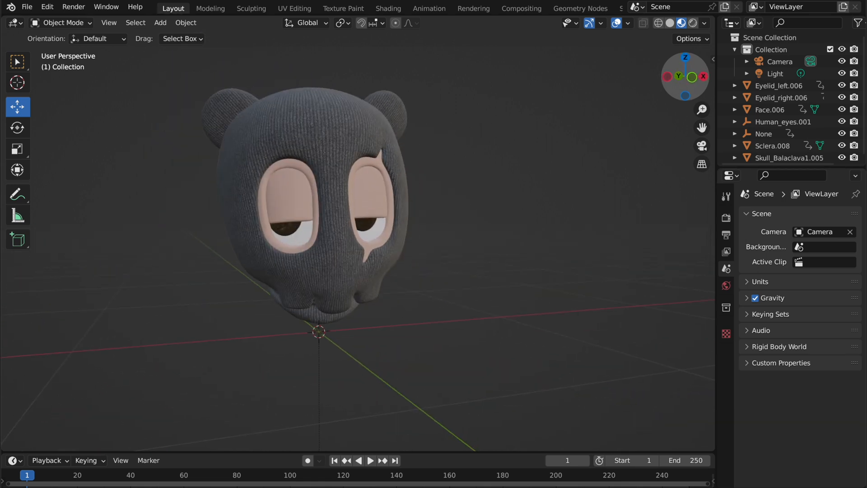
left_click(377, 188)
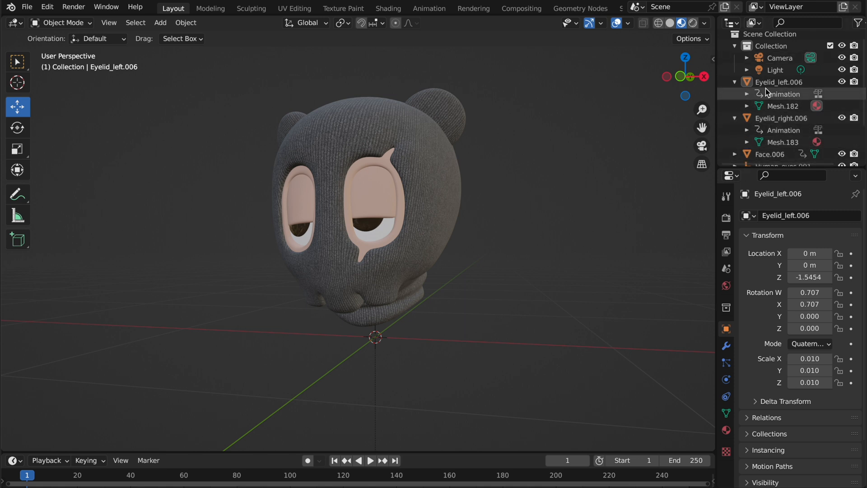
Clear the animation data on the left eyelid and sclera objects in the Outliner
left_click(780, 82)
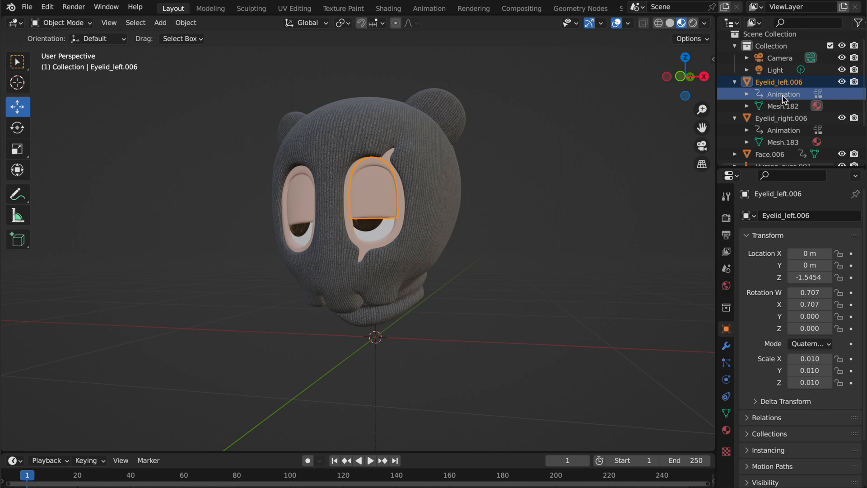
left_click(747, 93)
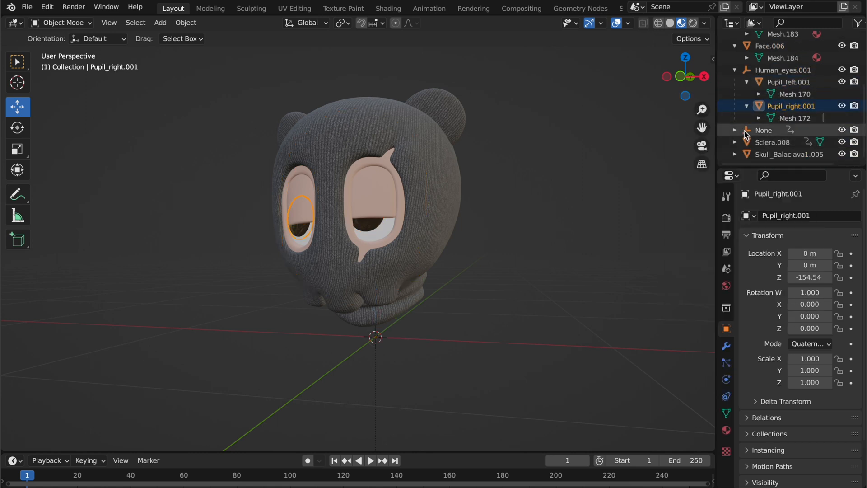
left_click(773, 130)
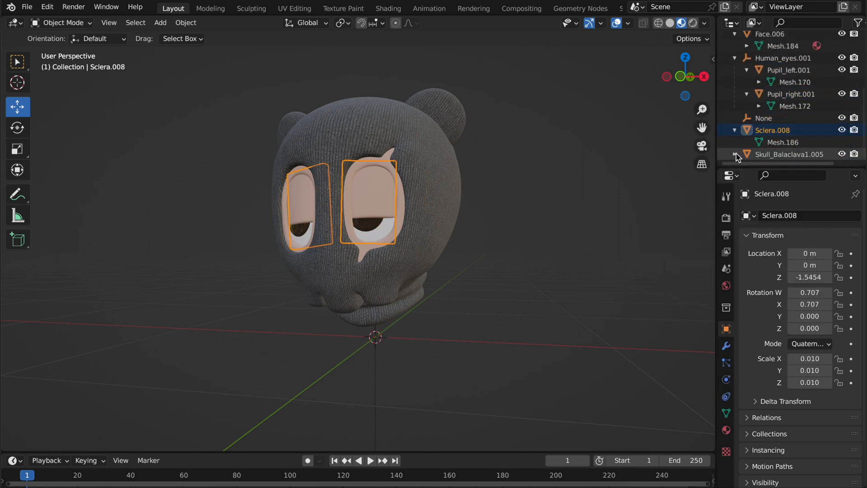
right_click(791, 153)
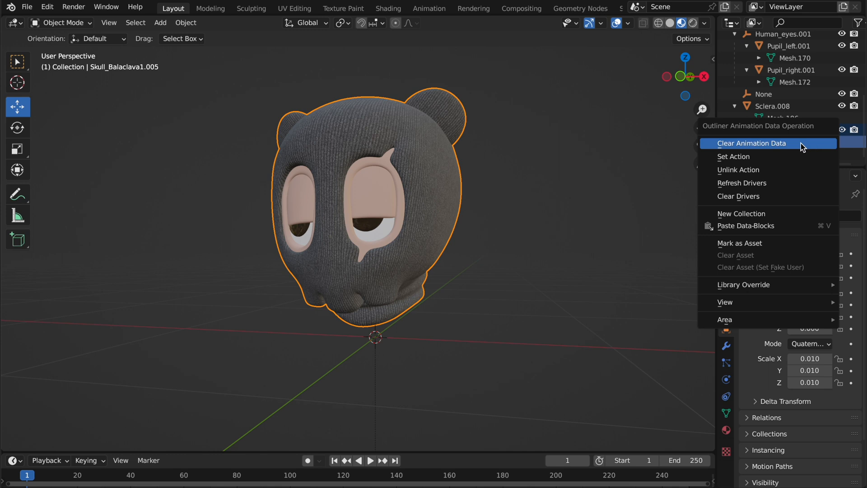
left_click(751, 144)
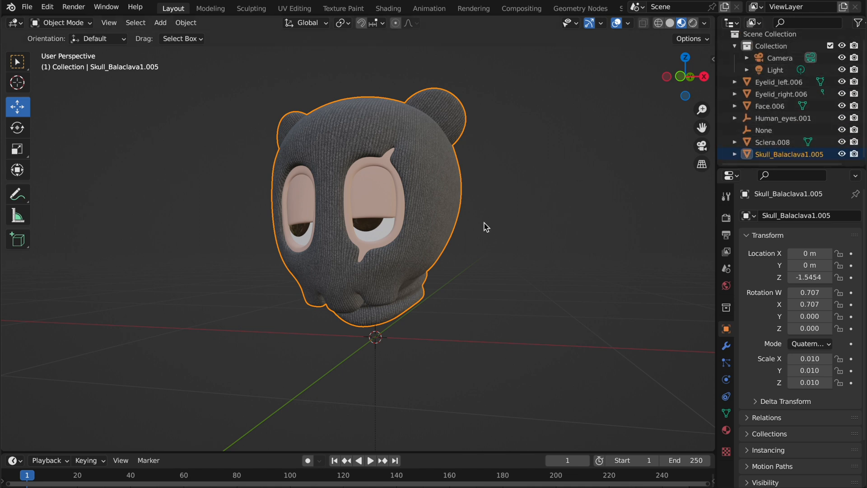
mouse_move(404, 197)
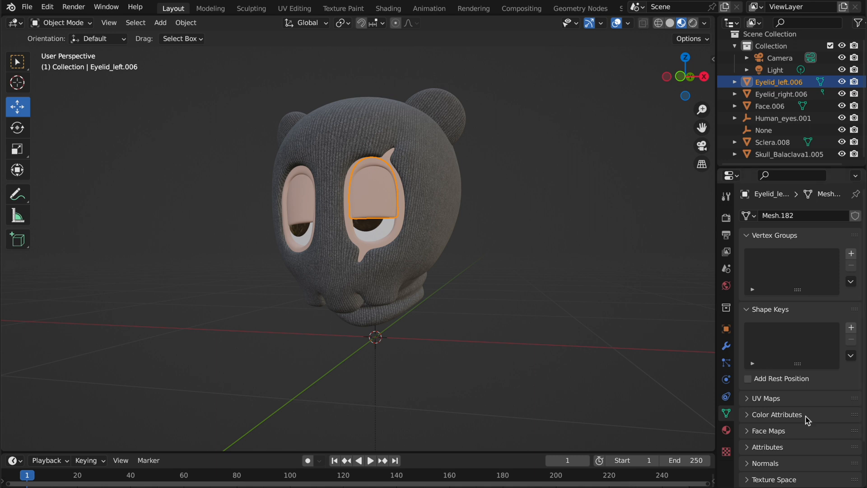
mouse_move(690, 423)
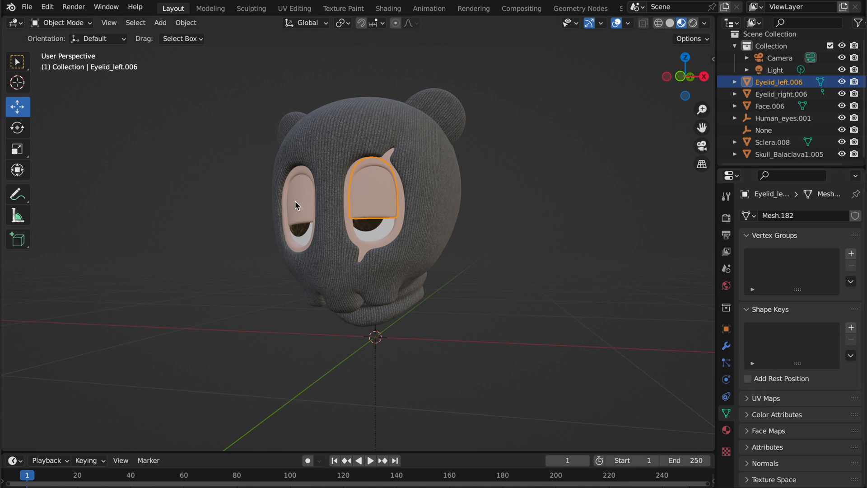
Hide the Skull_Balaclava, Face, Sclera and left pupil objects, leaving the eyelids visible
left_click(386, 201)
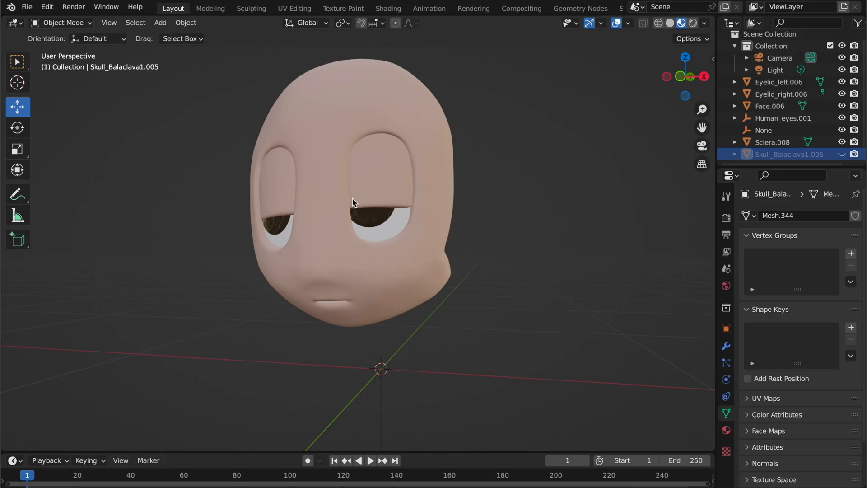
left_click(770, 106)
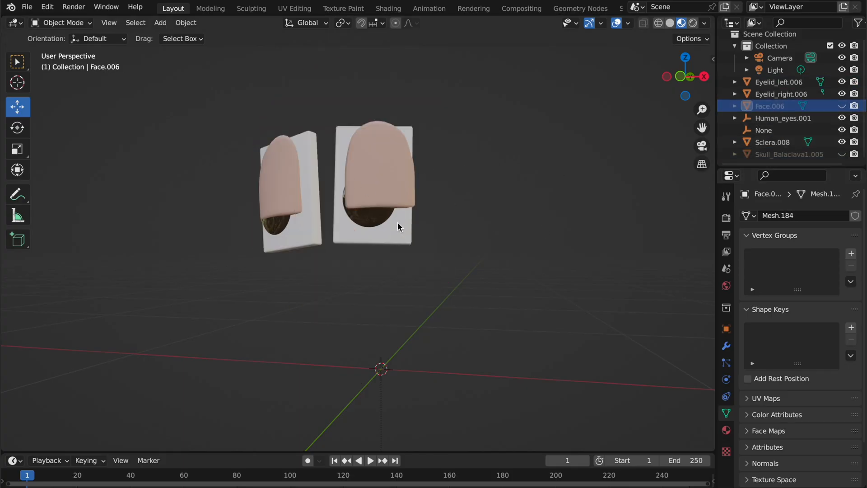
left_click(771, 142)
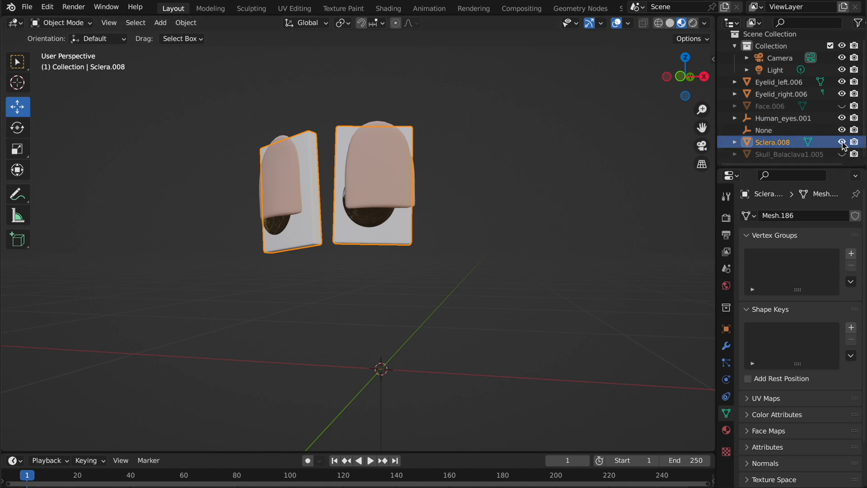
left_click(841, 142)
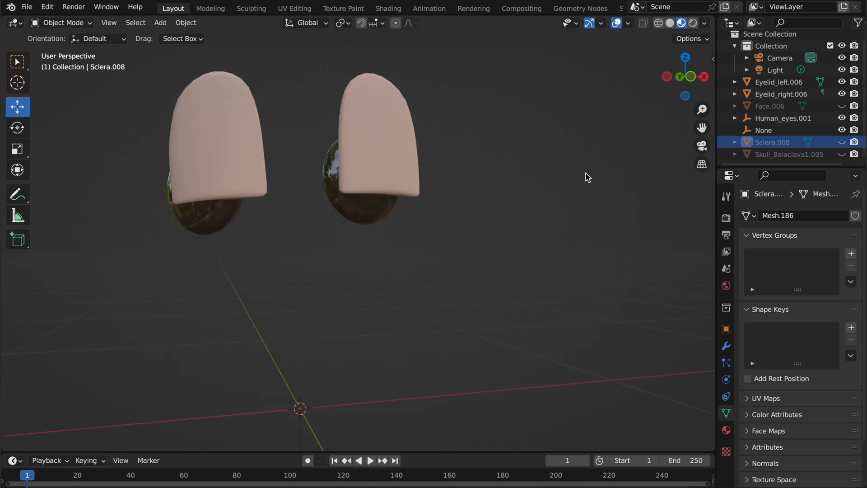
left_click(369, 183)
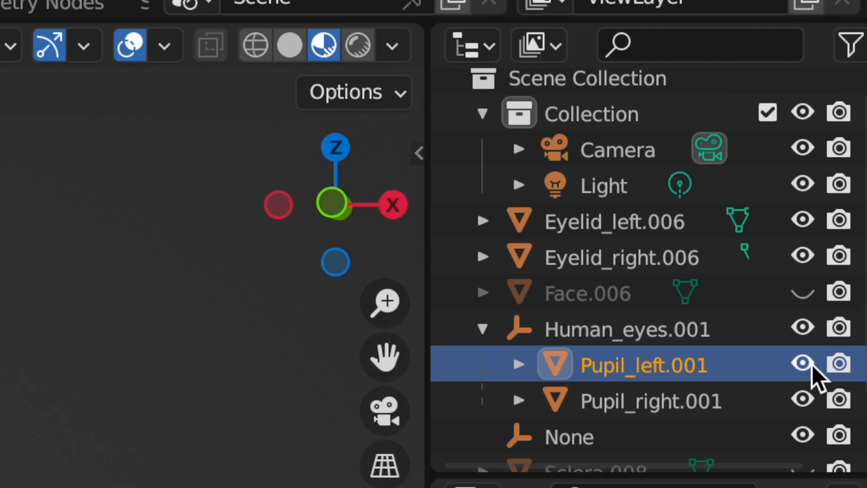
left_click(803, 363)
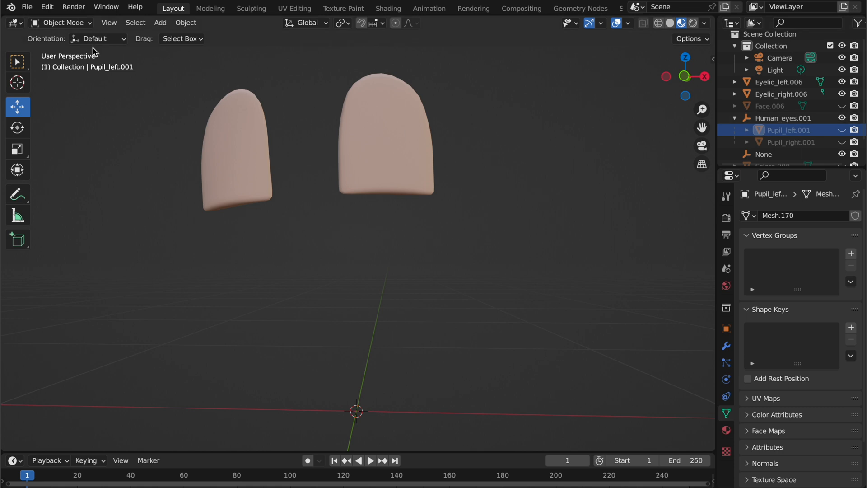
left_click(782, 82)
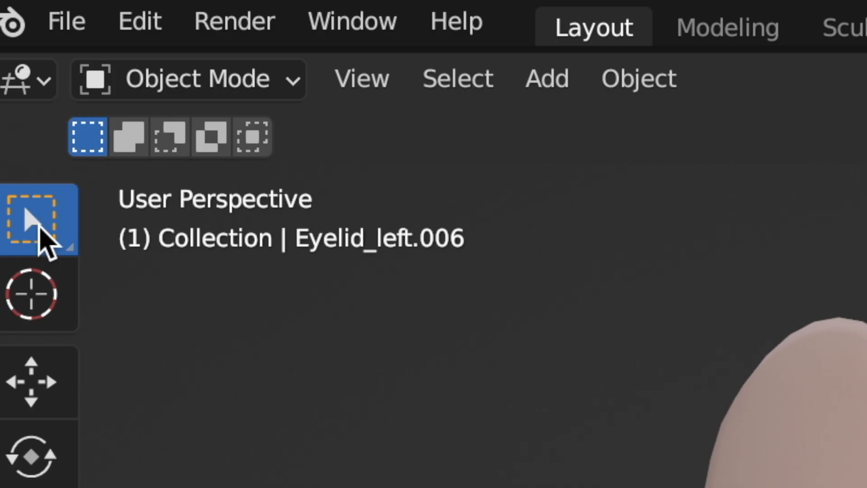
mouse_move(39, 219)
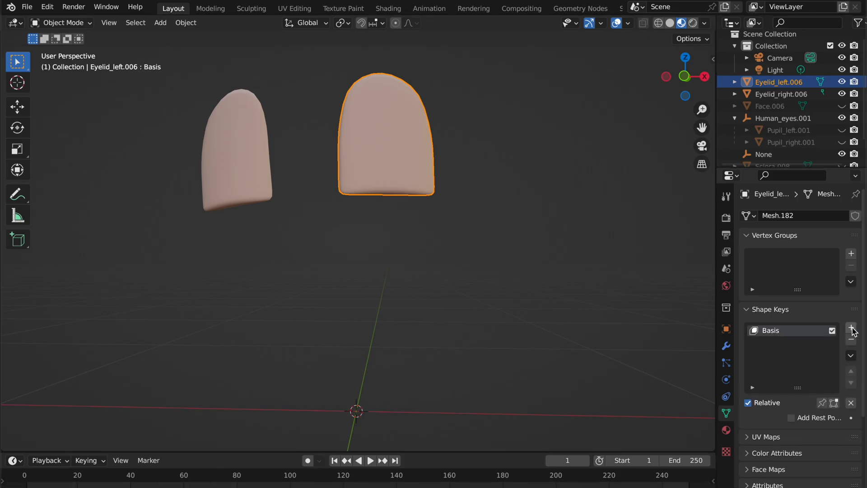
Rename the left eyelid's Key 1 shape key to LEFT
left_click(851, 327)
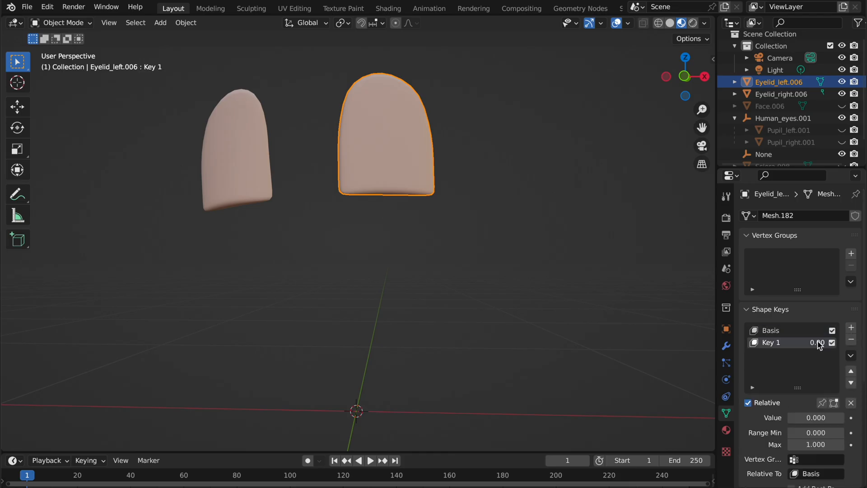
double_click(773, 343)
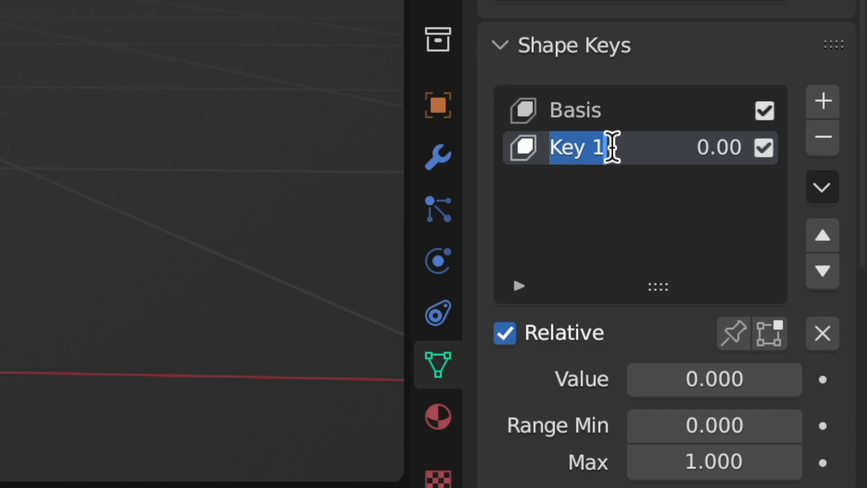
type("LEFT")
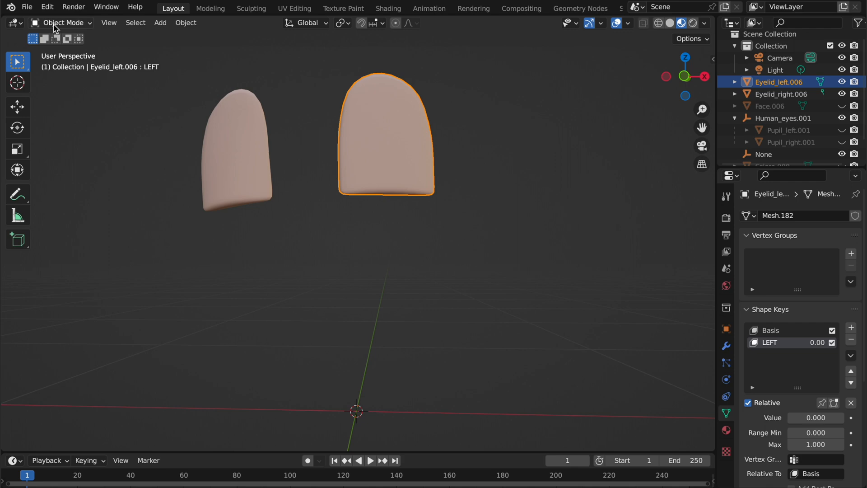
Put the left eyelid into Edit Mode with Face select mode
left_click(62, 23)
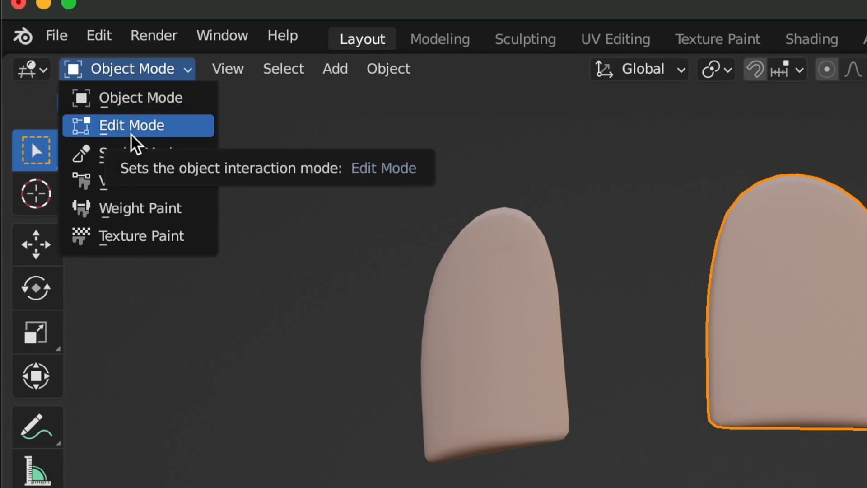
left_click(131, 125)
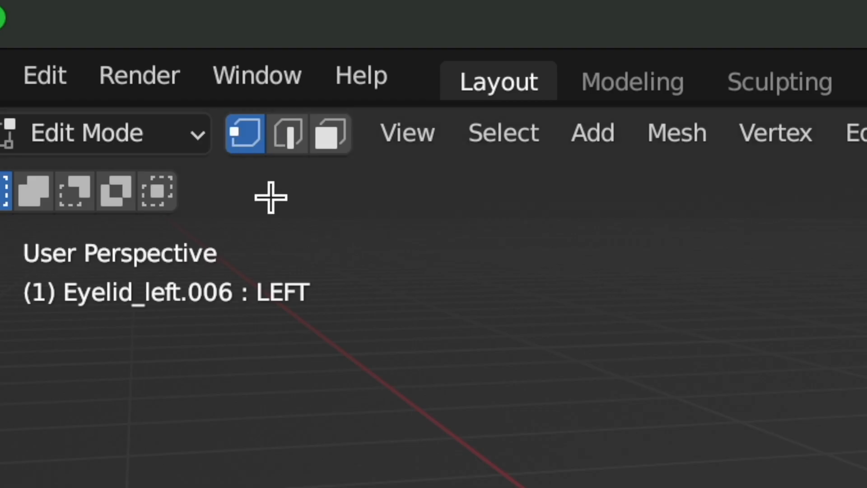
left_click(328, 135)
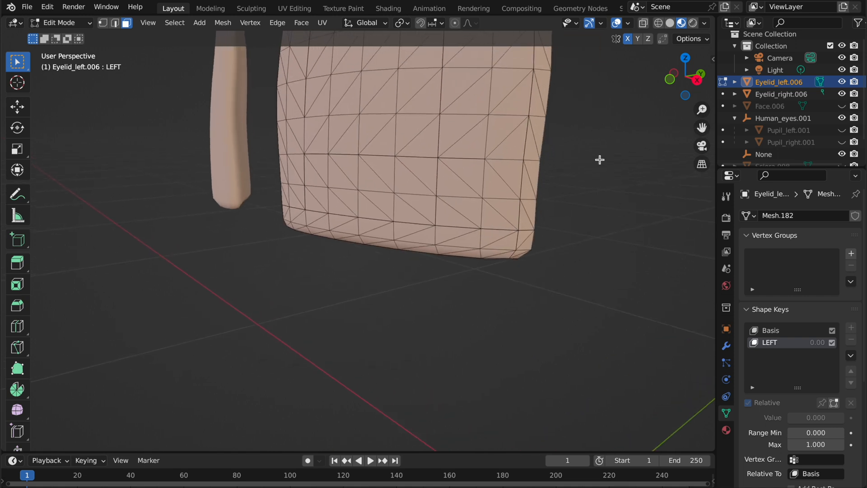
Select the eyelid's lower rows of faces and drag them down along Z
left_click(462, 141)
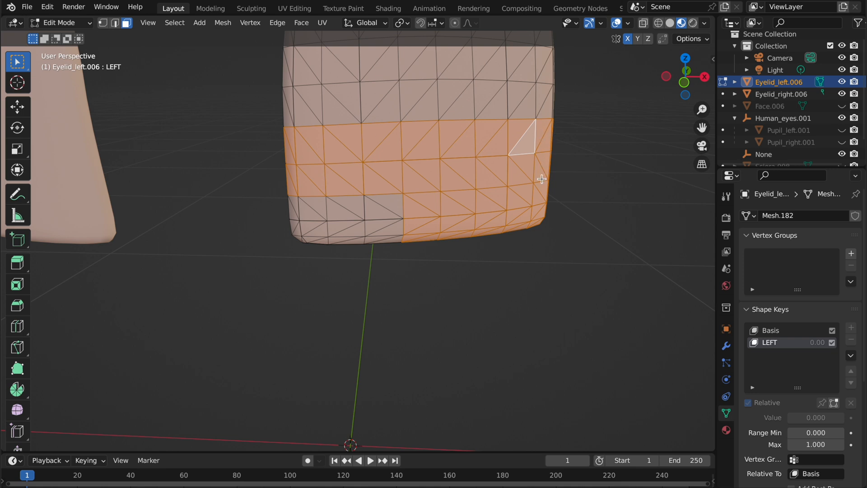
mouse_move(534, 226)
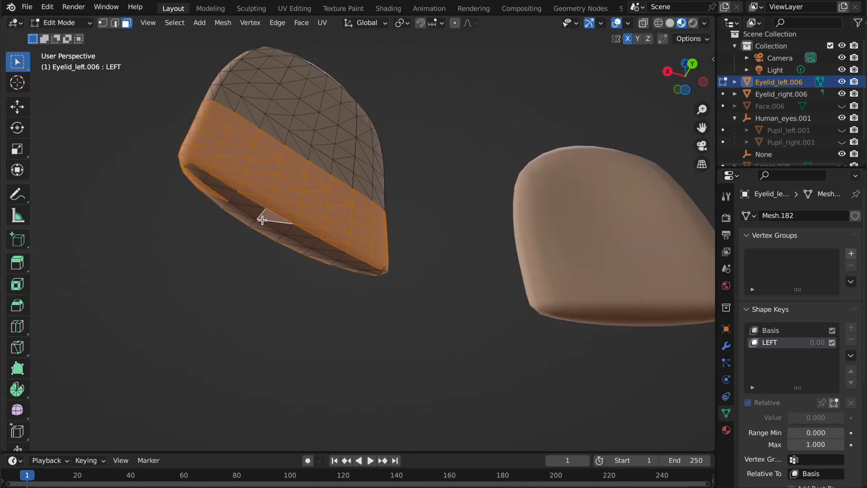
left_click(254, 224)
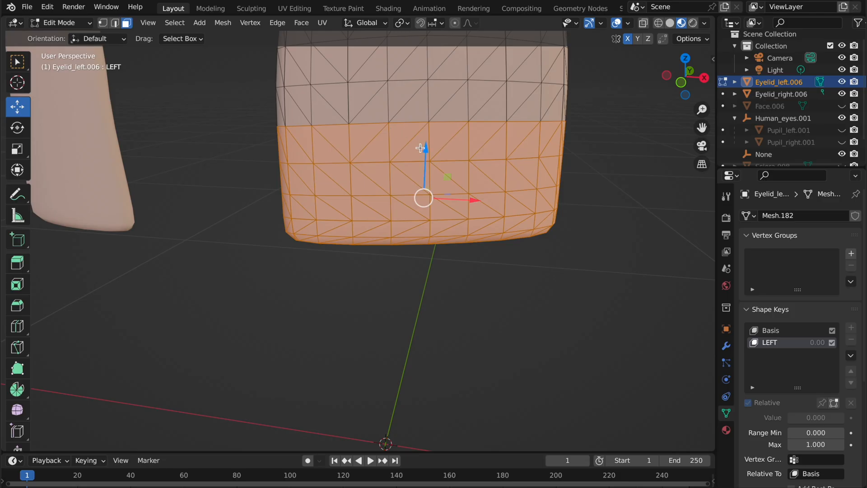
left_click_drag(422, 148, 422, 277)
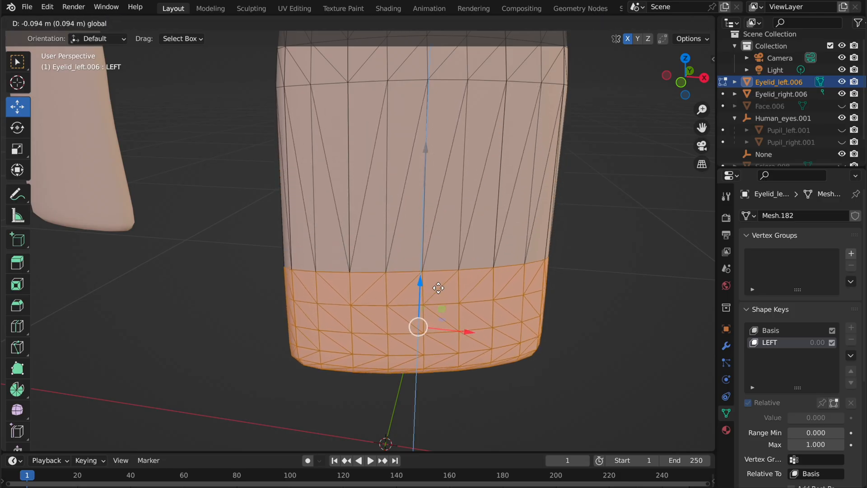
left_click_drag(439, 288, 487, 182)
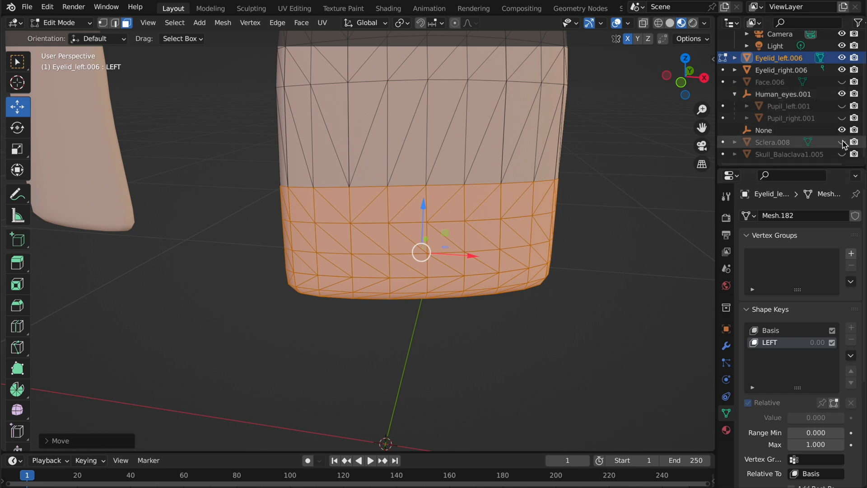
Unhide the balaclava and eye objects, then nudge the selected faces slightly lower
left_click(842, 142)
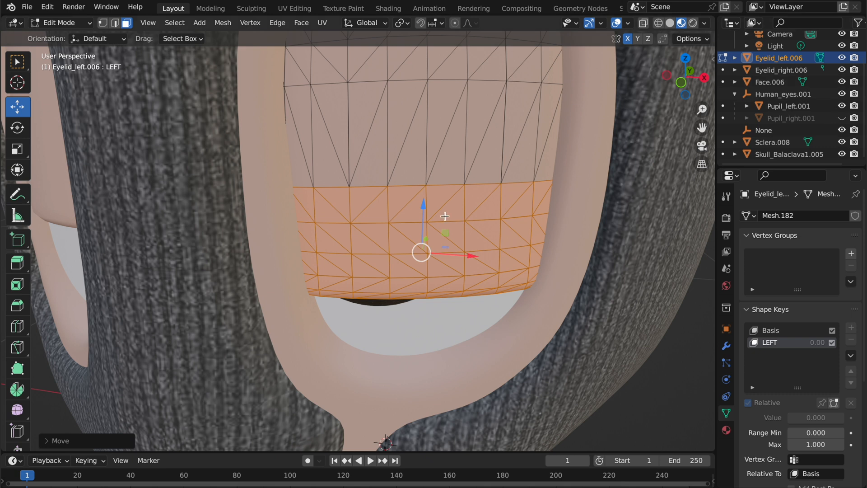
left_click_drag(420, 216, 420, 241)
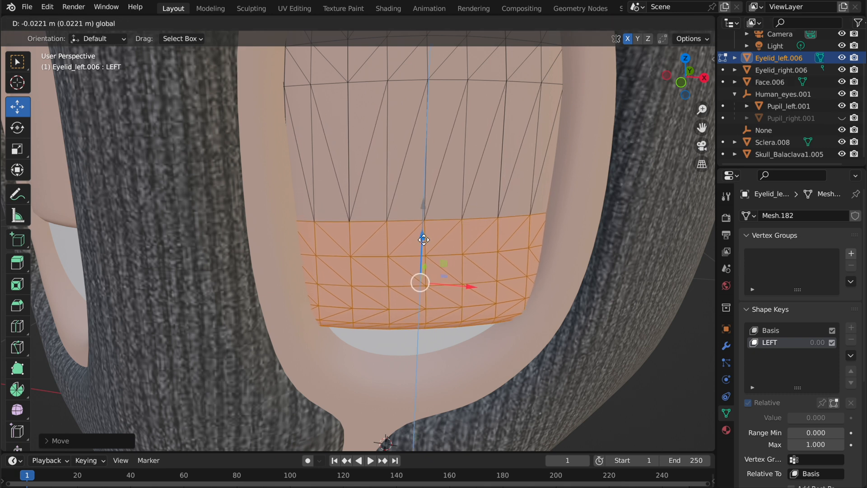
left_click_drag(423, 239, 442, 248)
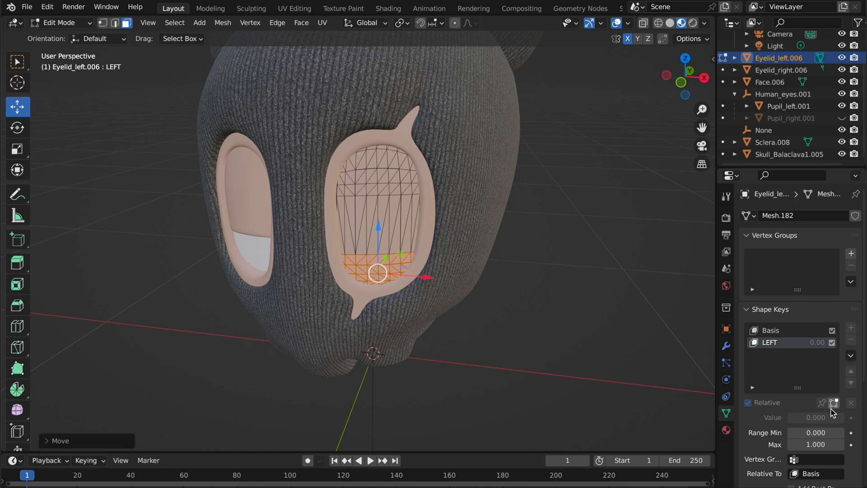
mouse_move(835, 402)
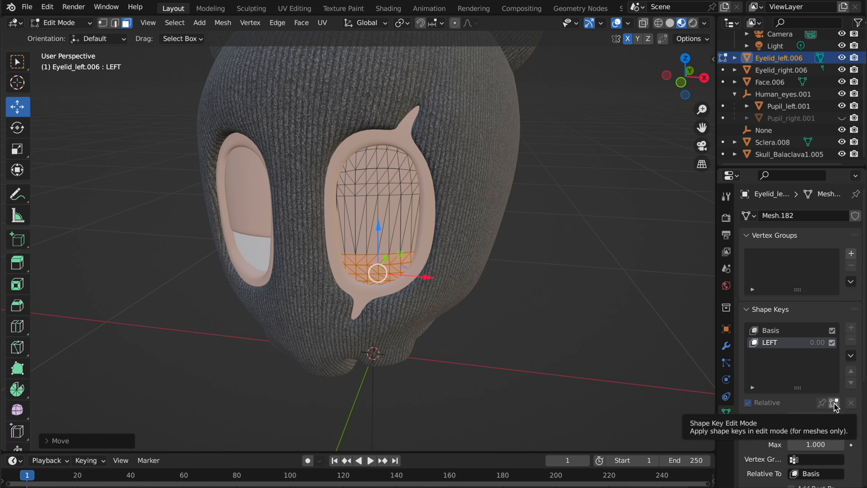
Enable Shape Key Edit Mode and test the LEFT key at about 0.69
left_click(835, 403)
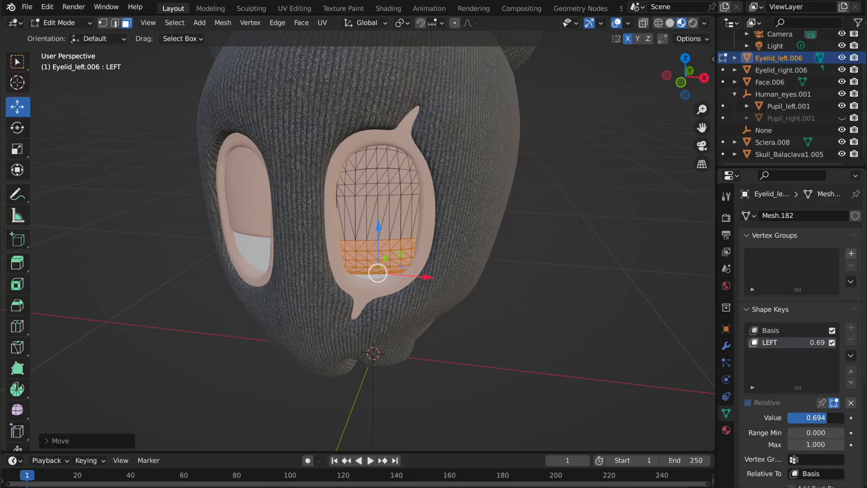
left_click_drag(796, 417, 835, 418)
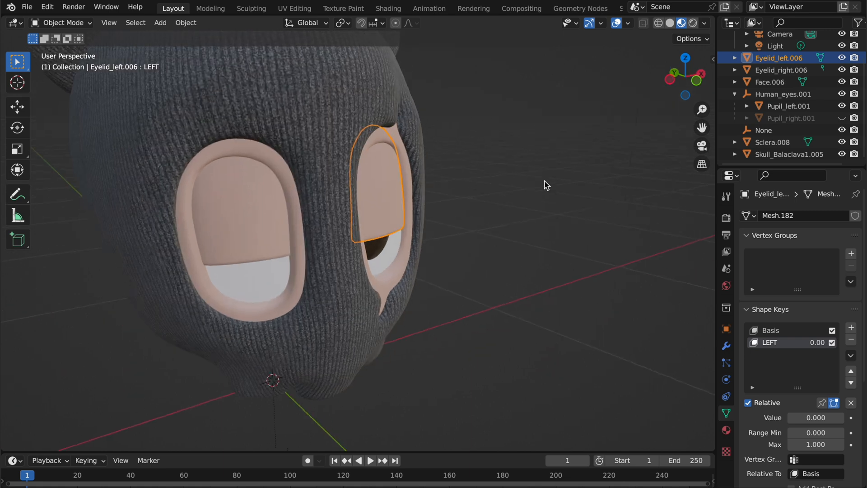
Orbit the view to the front of the head and select the right eyelid
left_click_drag(542, 182, 368, 161)
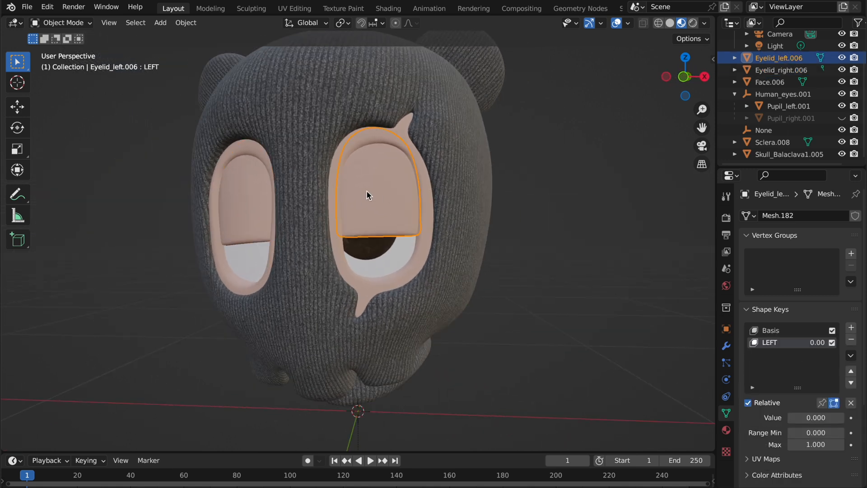
left_click(780, 70)
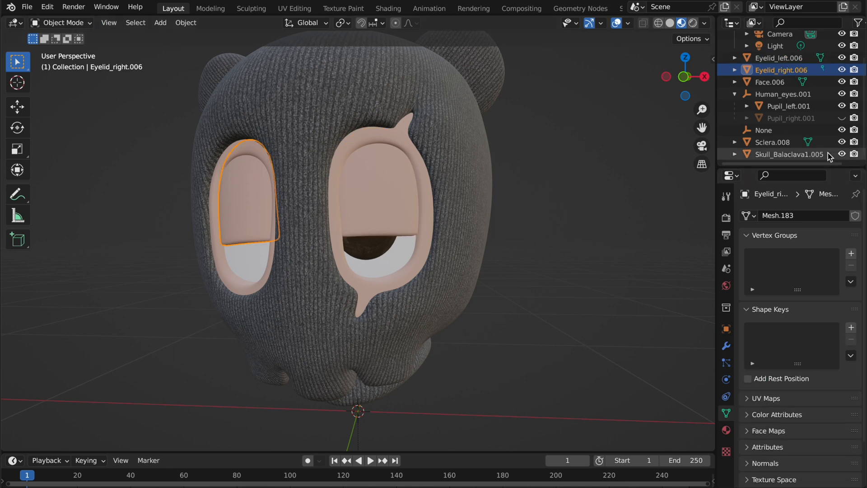
Hide the balaclava and eyes, add a RIGHT shape key lowering the lower faces, then exit Edit Mode
left_click(841, 155)
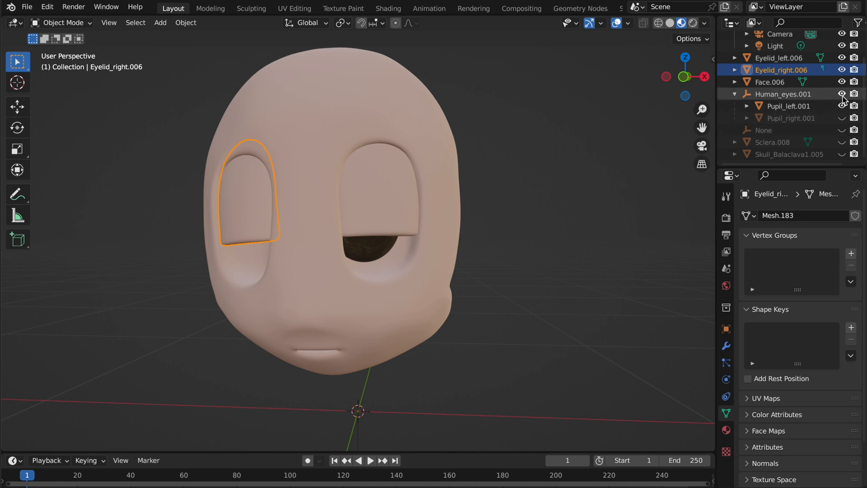
left_click(841, 81)
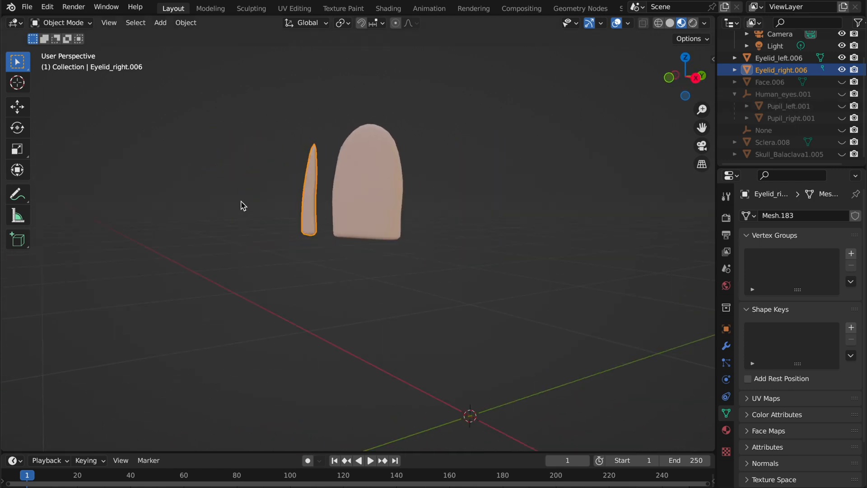
left_click(61, 23)
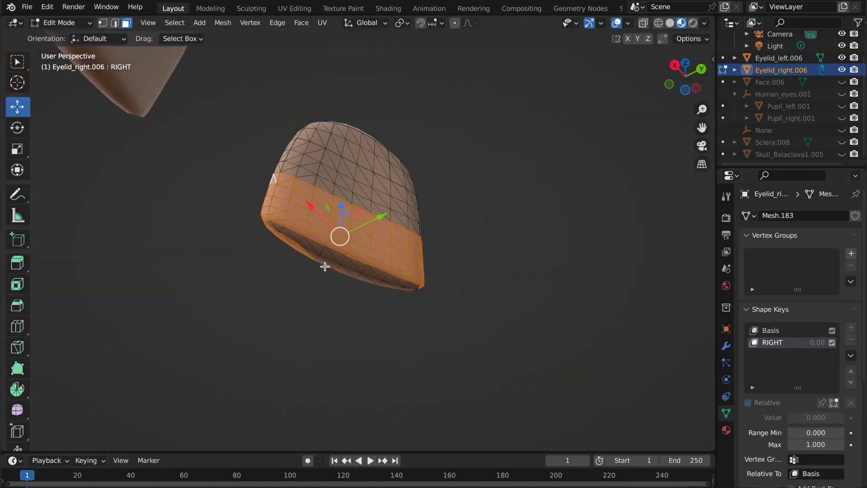
key("Tab")
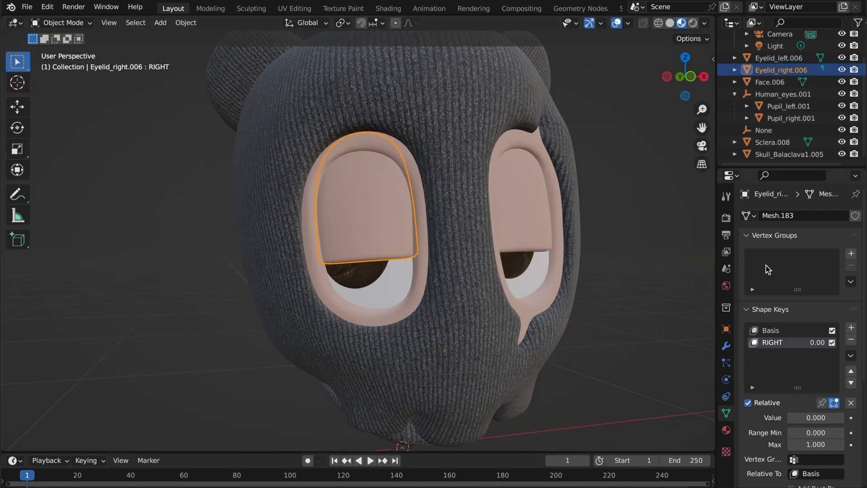
Select each eyelid and raise its LEFT or RIGHT shape key value to 1 to test closing
left_click(782, 57)
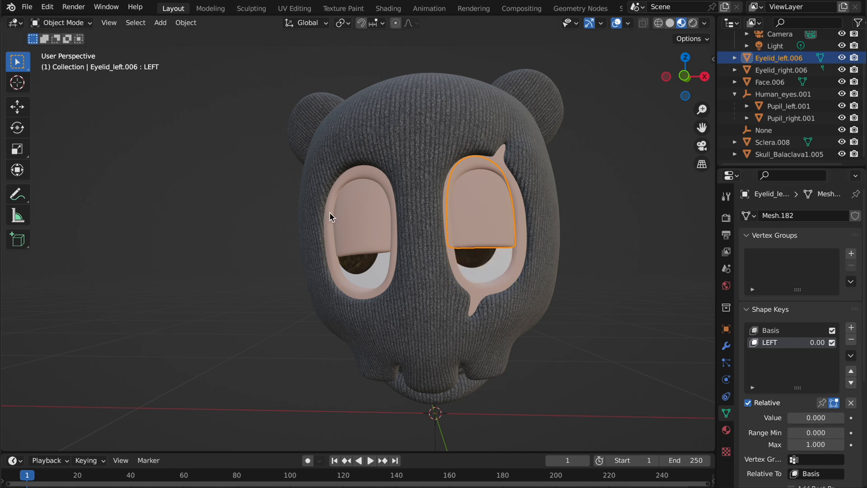
left_click(781, 70)
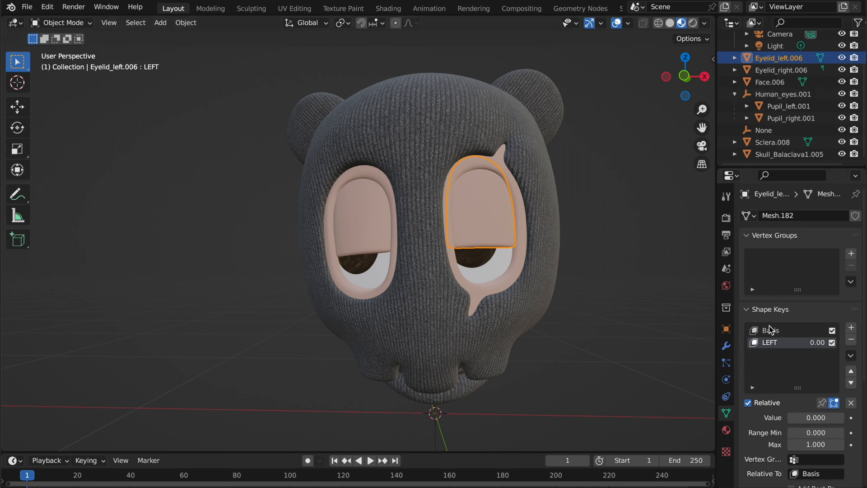
mouse_move(794, 420)
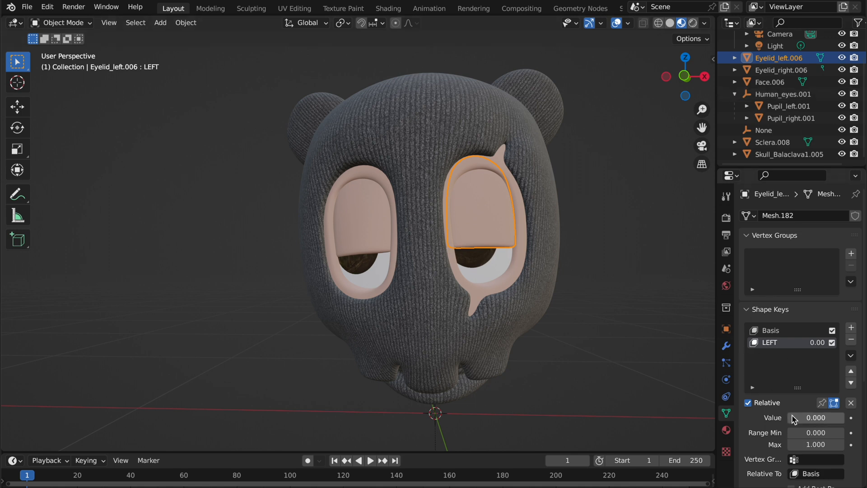
left_click(783, 69)
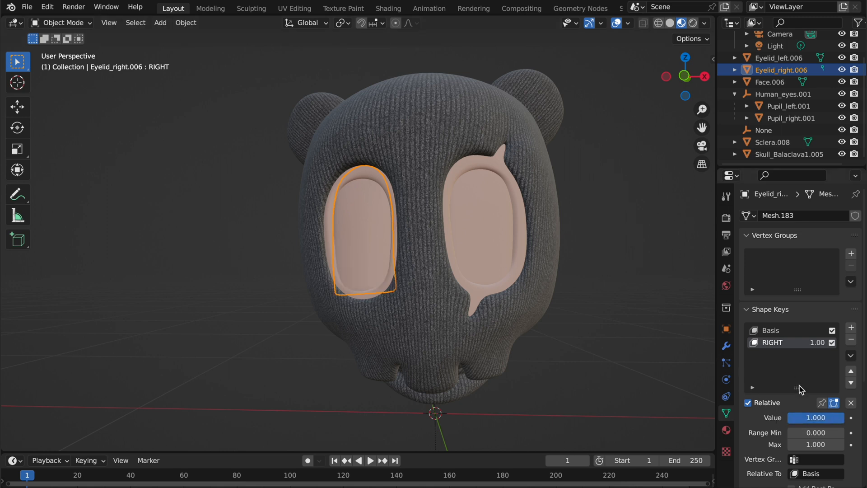
left_click(780, 58)
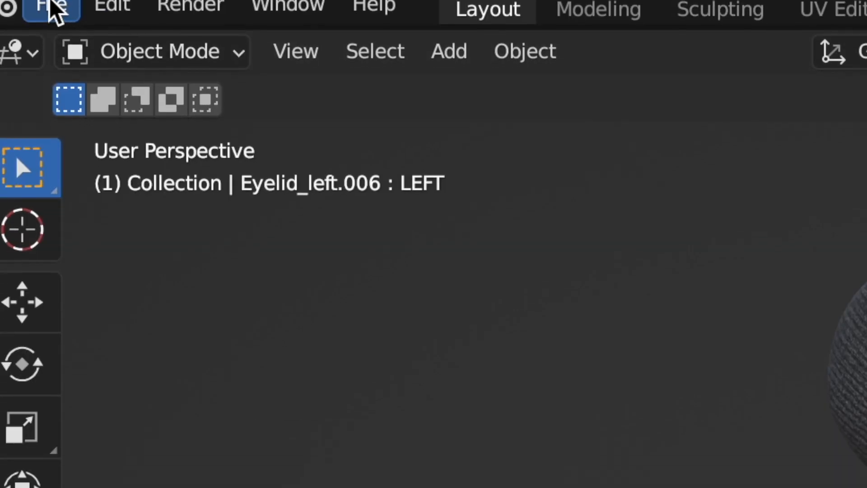
Export the head as a glTF Binary named SPARKAR to the Desktop
left_click(50, 9)
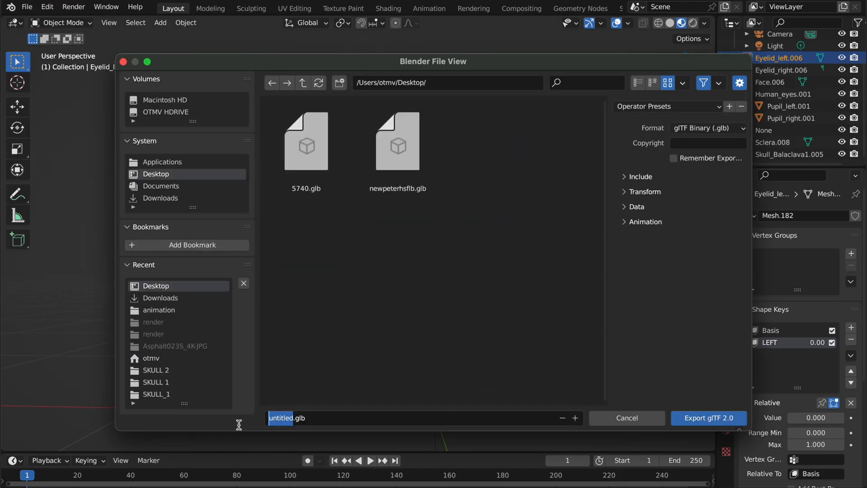
type("S.glb")
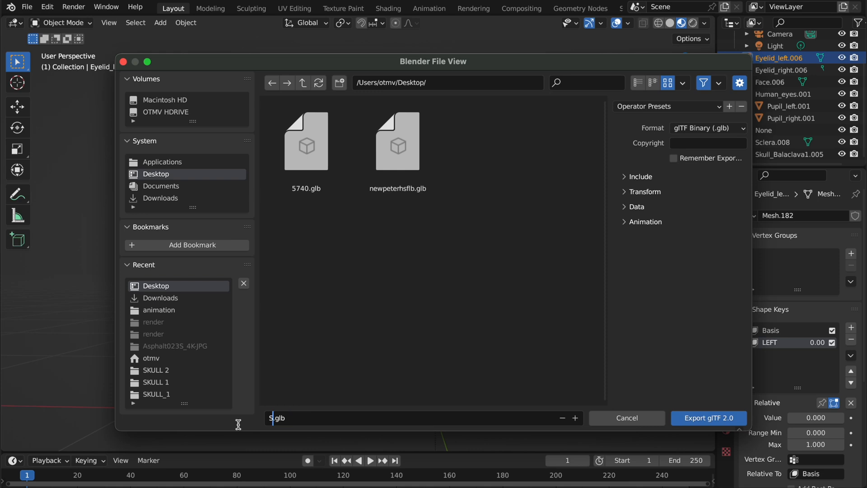
type("SPARKAR")
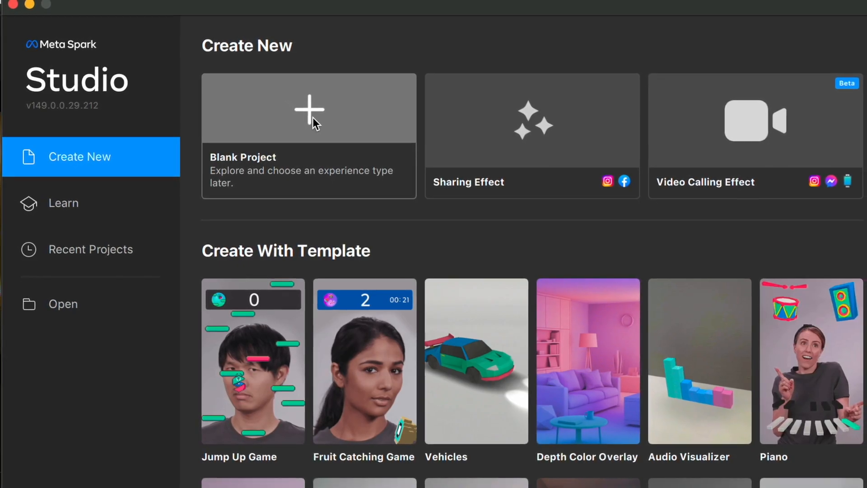
Start a Blank Project, insert a Face Tracker, and bring up the Assets panel's add options
left_click(308, 108)
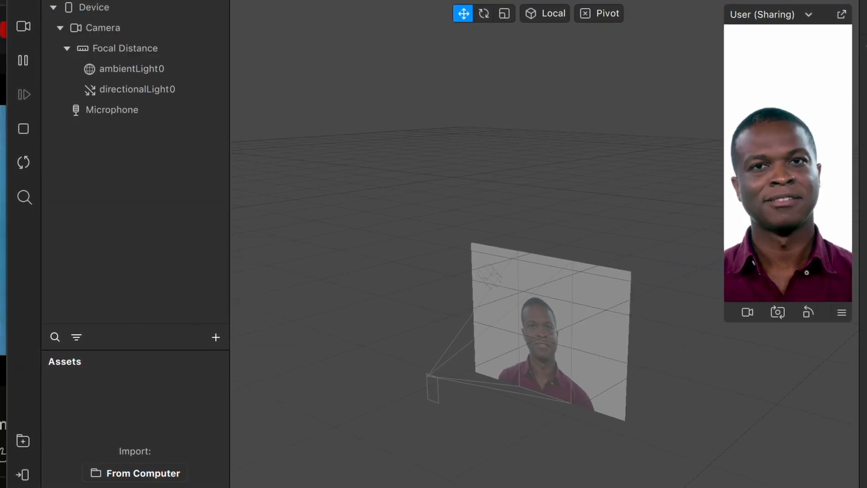
left_click(216, 337)
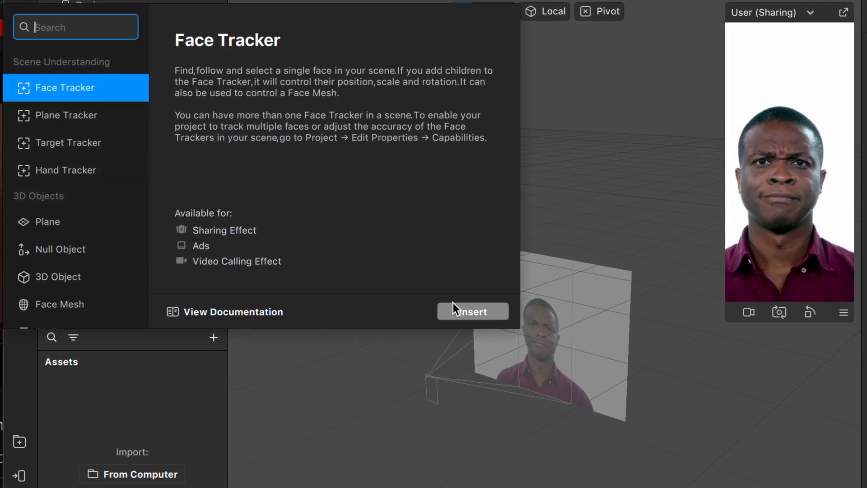
left_click(471, 311)
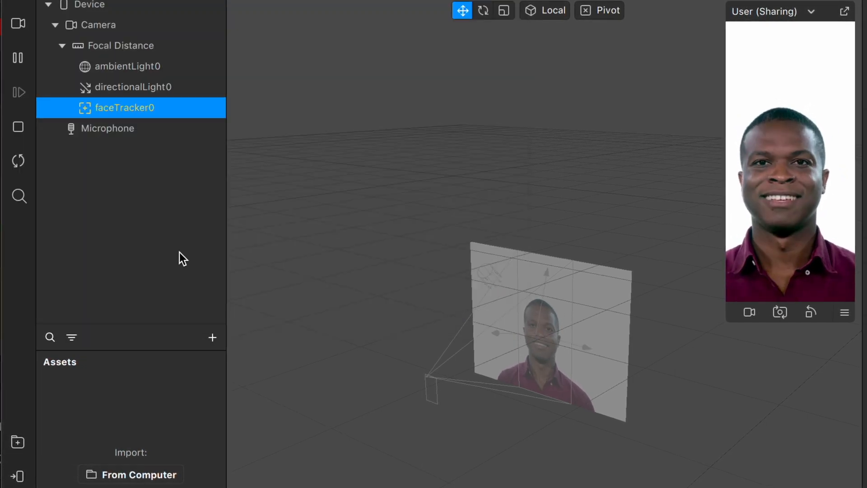
right_click(124, 108)
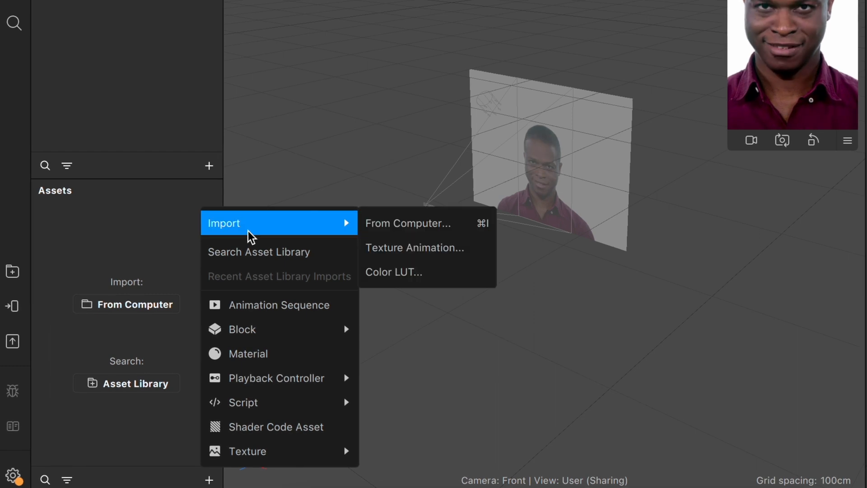
Import the dothead .glb from the computer and parent its dothead model under faceTracker0
left_click(407, 223)
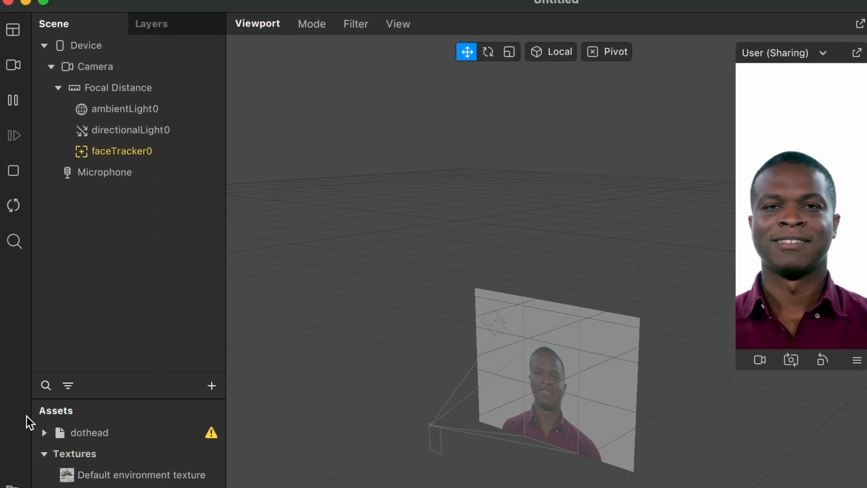
left_click(45, 433)
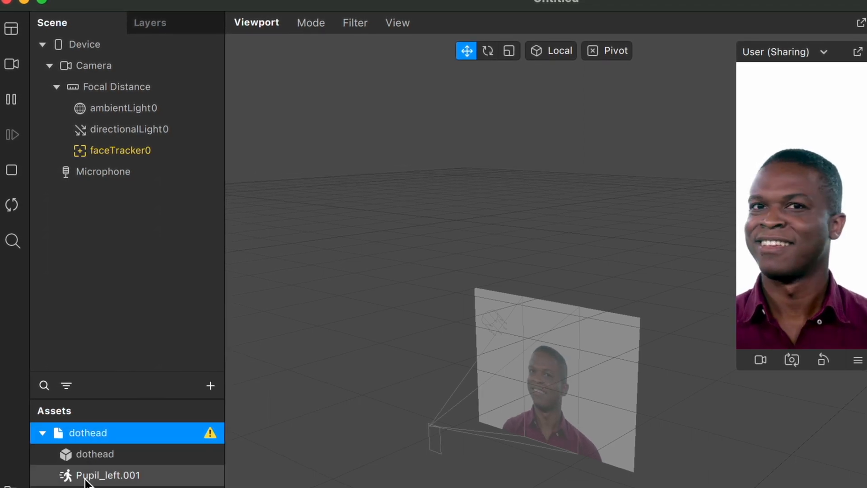
left_click(94, 454)
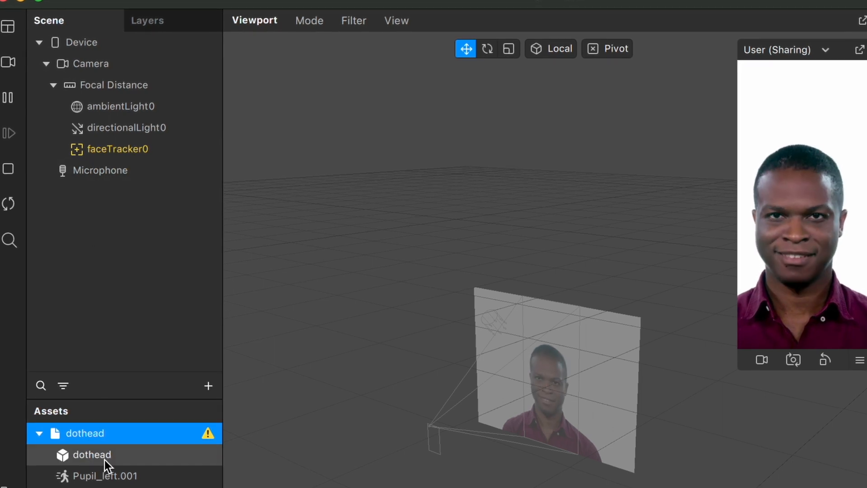
left_click(37, 433)
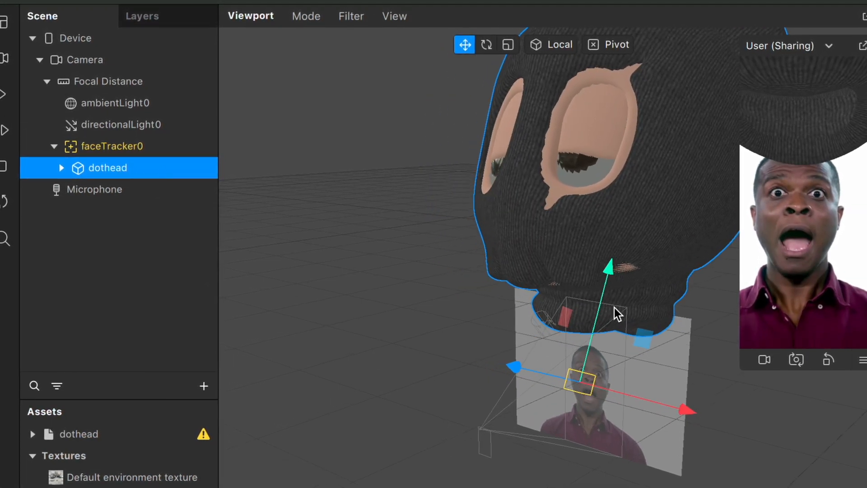
Rotate, move down and scale up dothead with the gizmos over the preview face
left_click(507, 44)
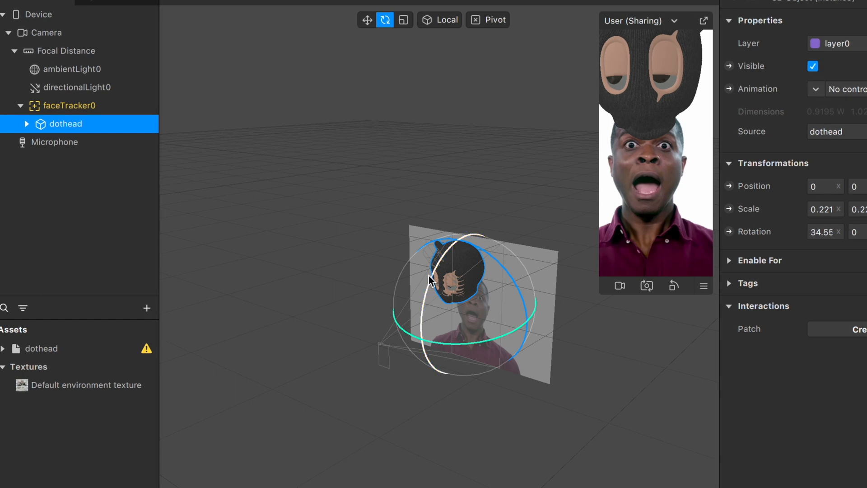
left_click(367, 20)
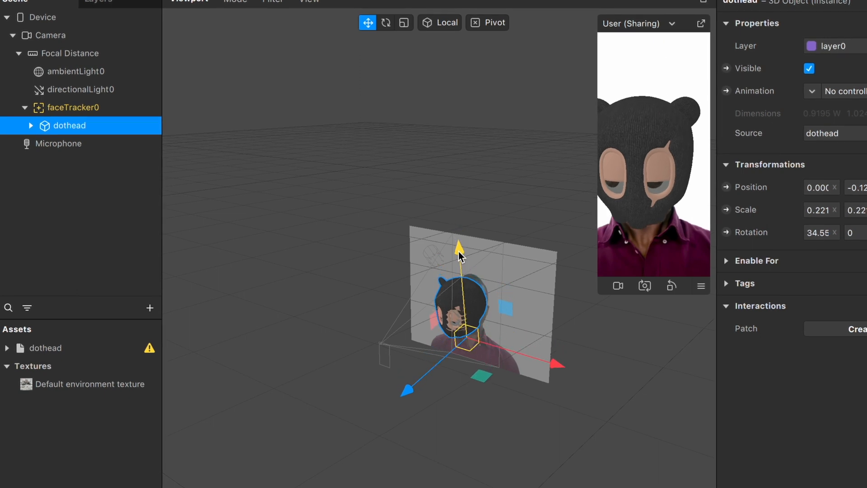
left_click(404, 23)
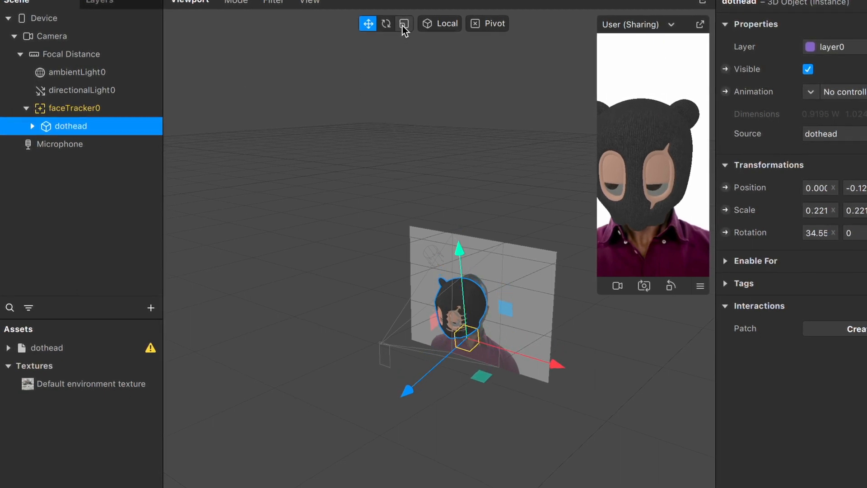
left_click(404, 24)
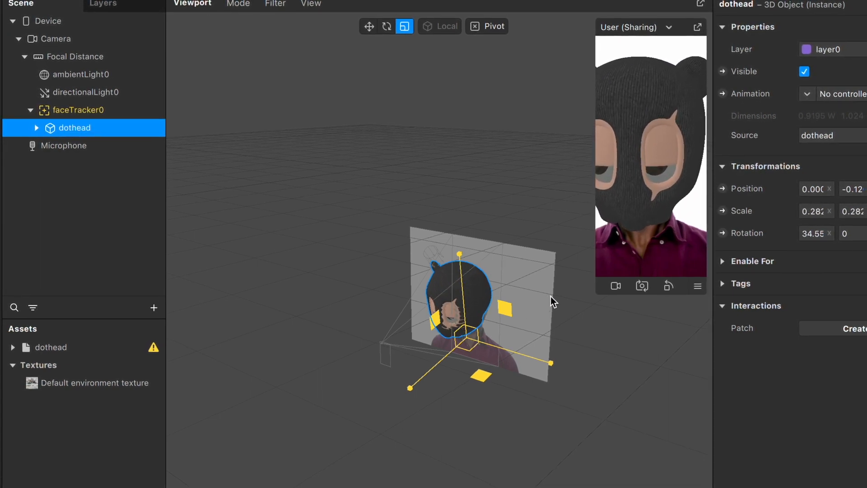
left_click(368, 26)
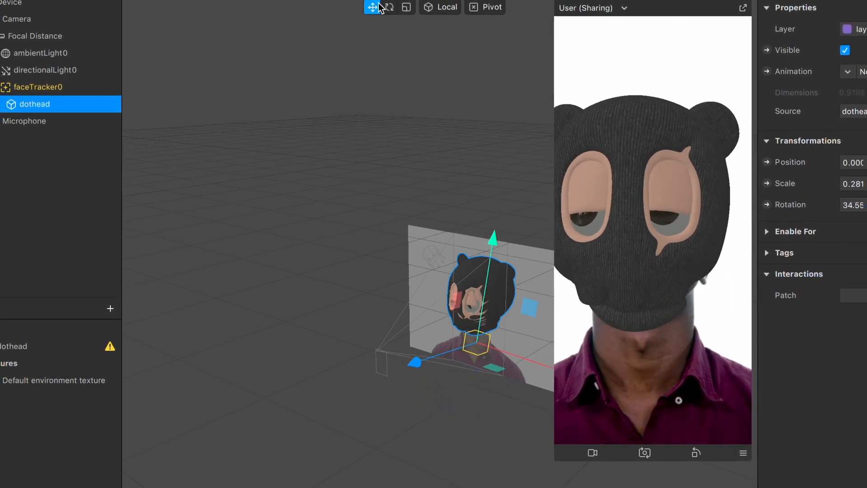
Scale dothead up to about 0.37, reduce its tilt, lower it, then deselect it
left_click(406, 8)
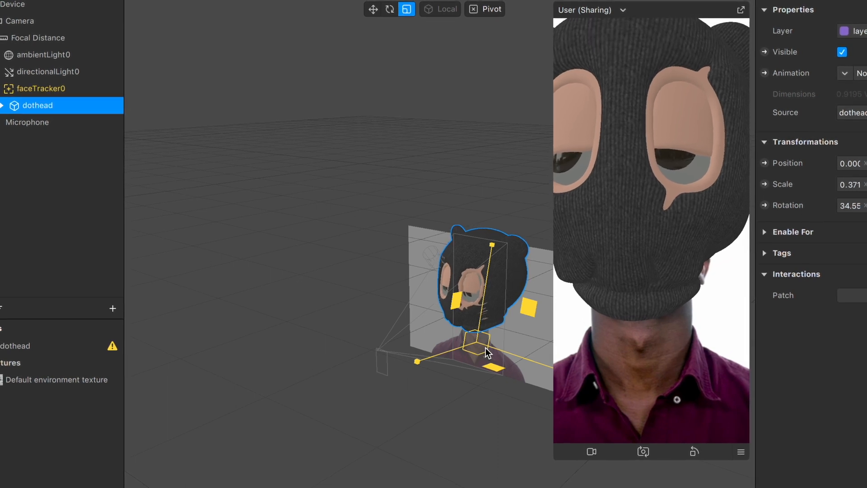
left_click(372, 10)
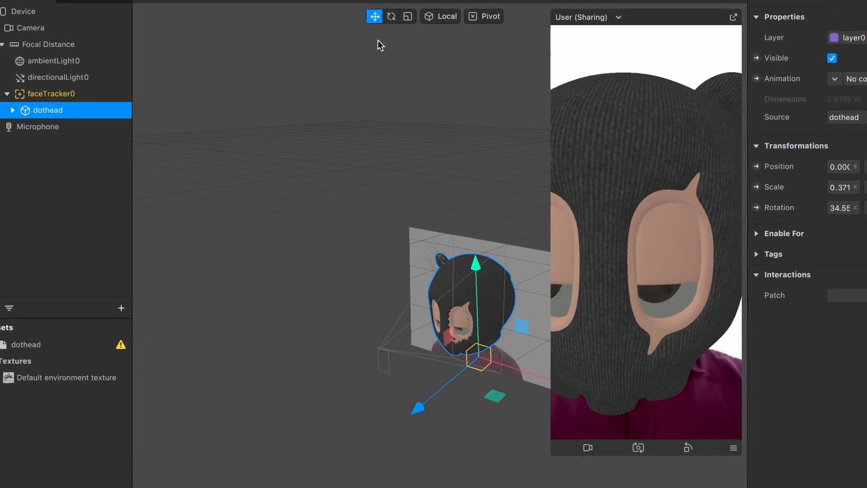
left_click(392, 17)
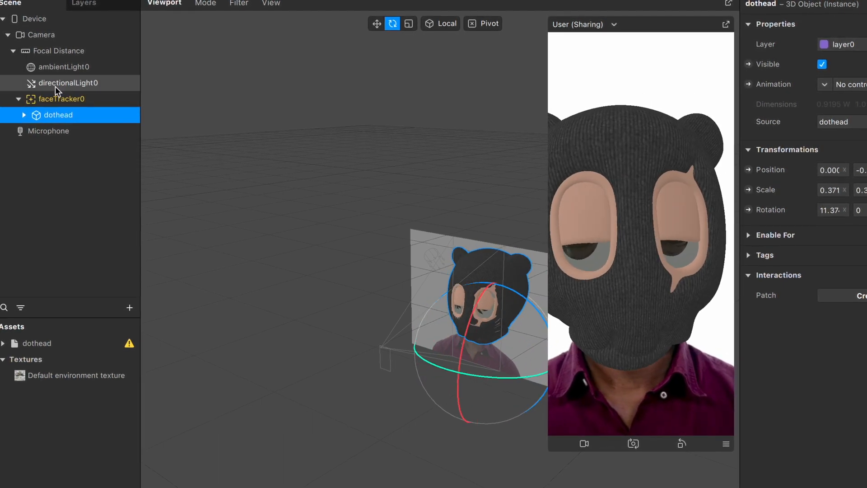
left_click(377, 24)
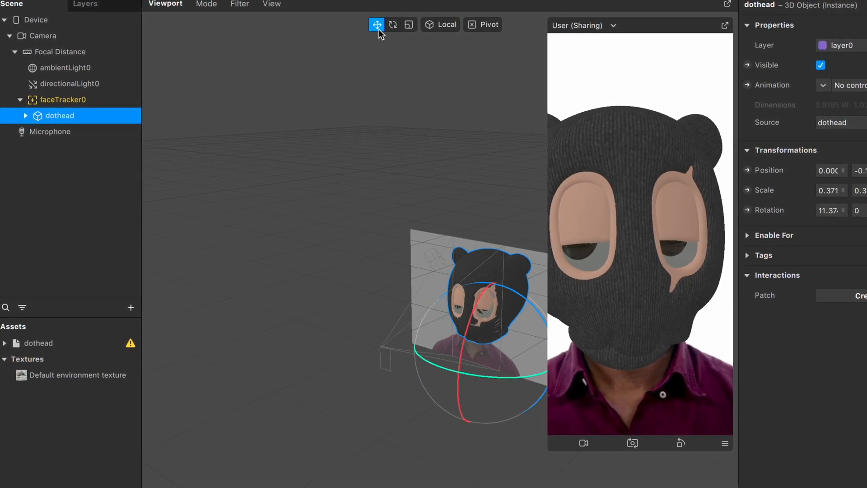
left_click(393, 25)
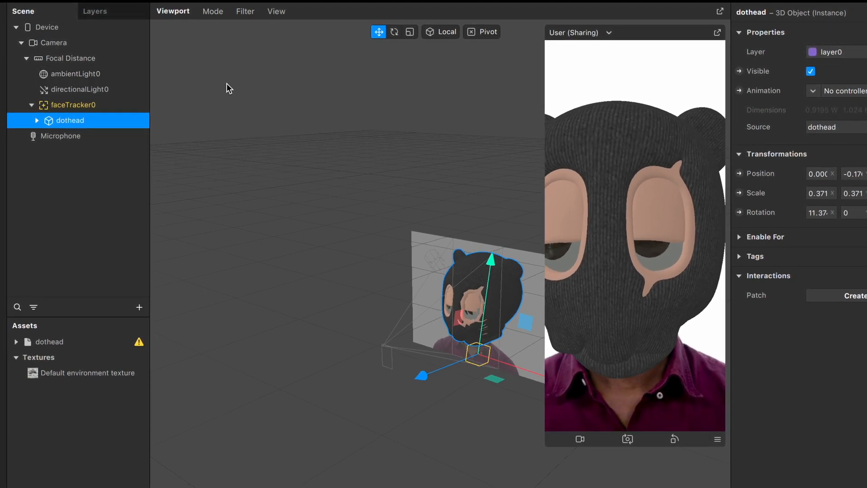
left_click(84, 235)
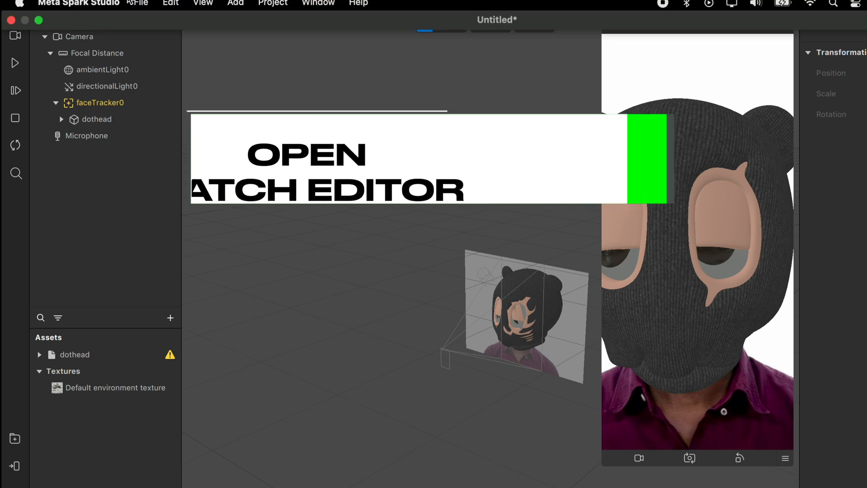
Open the Patch Editor and add an Eyelid patch found by searching 'eye'
left_click(203, 4)
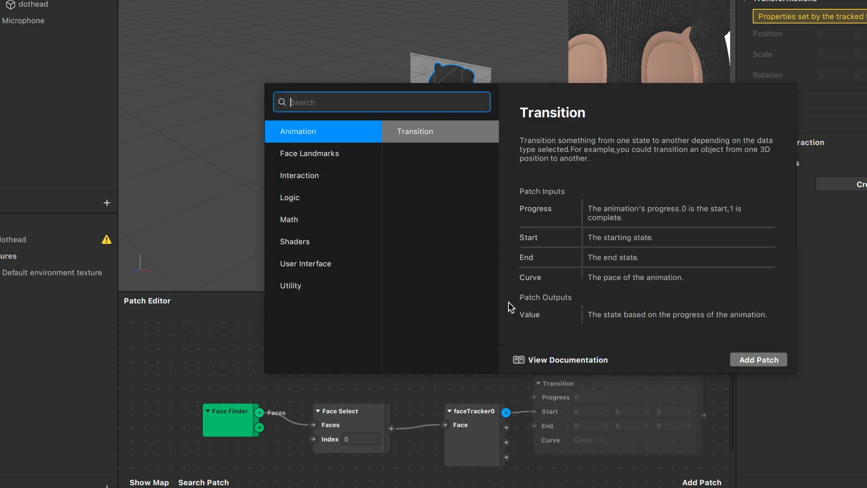
type("eye")
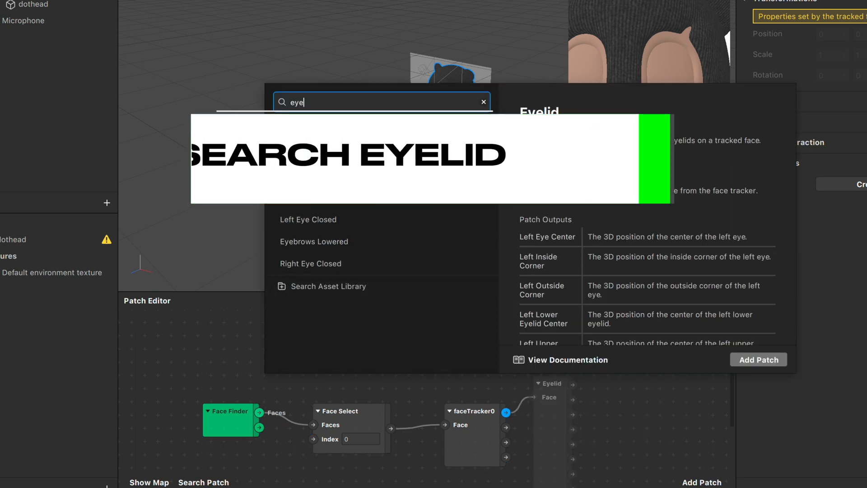
left_click(758, 359)
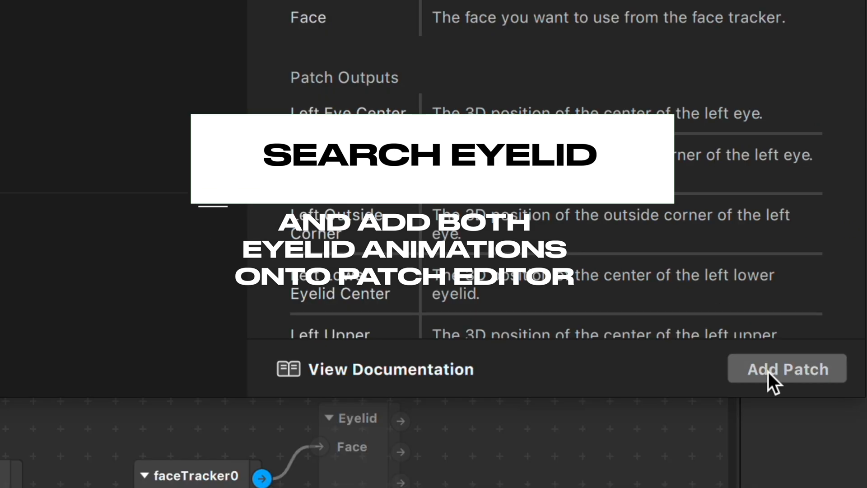
left_click(786, 369)
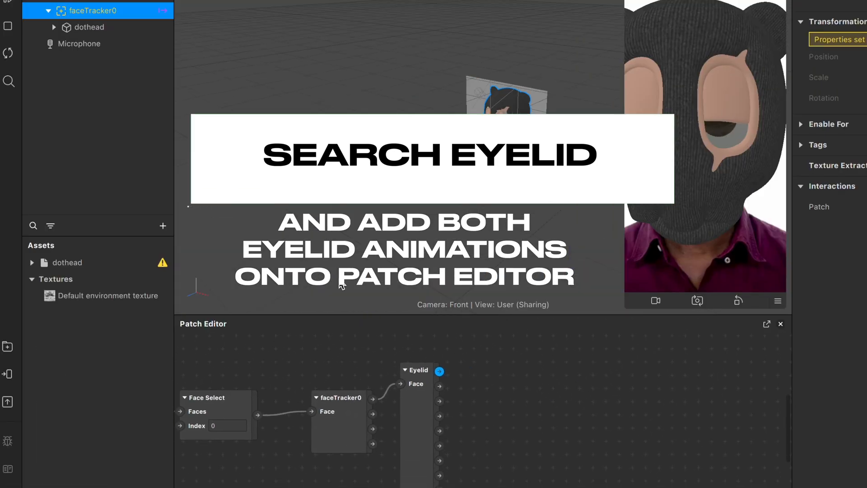
left_click(54, 28)
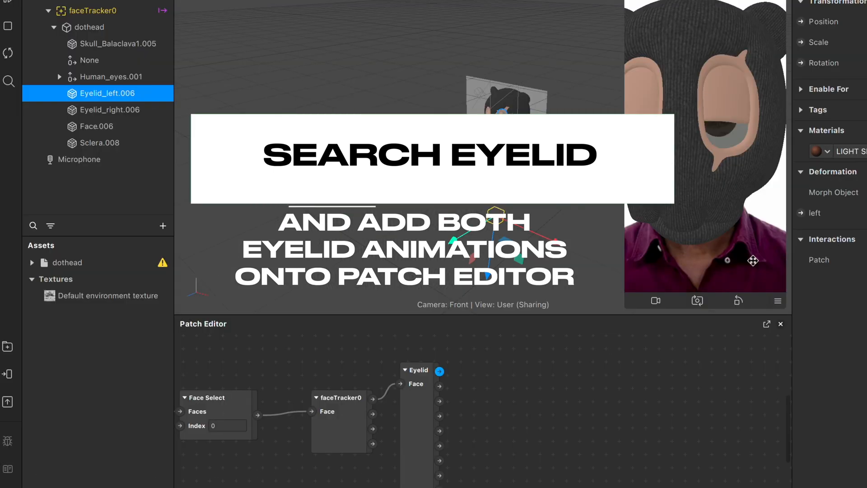
Zero the right eyelid weight and create weight patches for the right and left shape keys
left_click(110, 109)
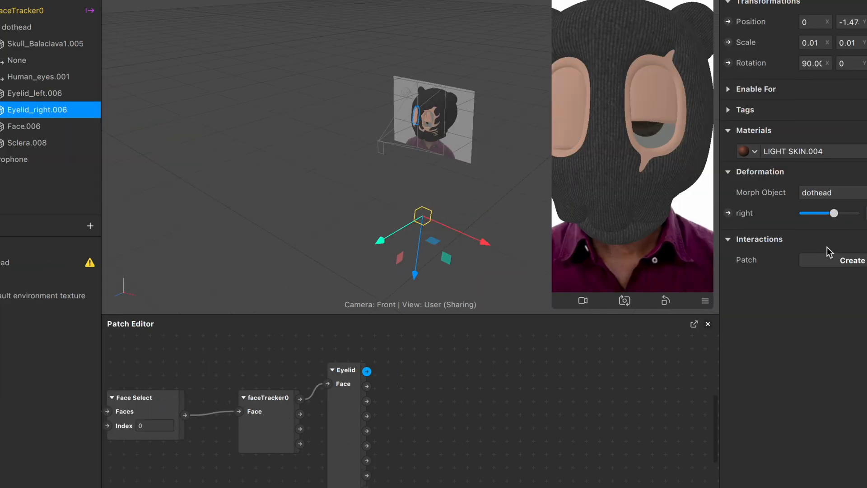
left_click_drag(835, 213, 803, 213)
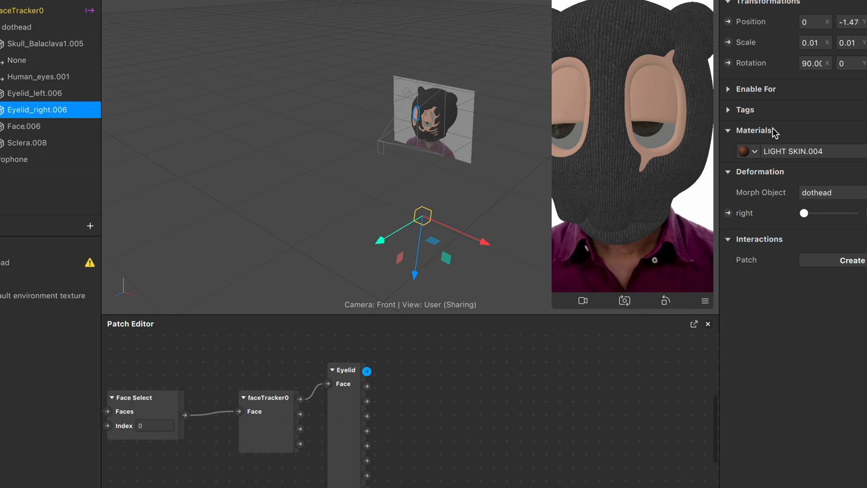
left_click(729, 213)
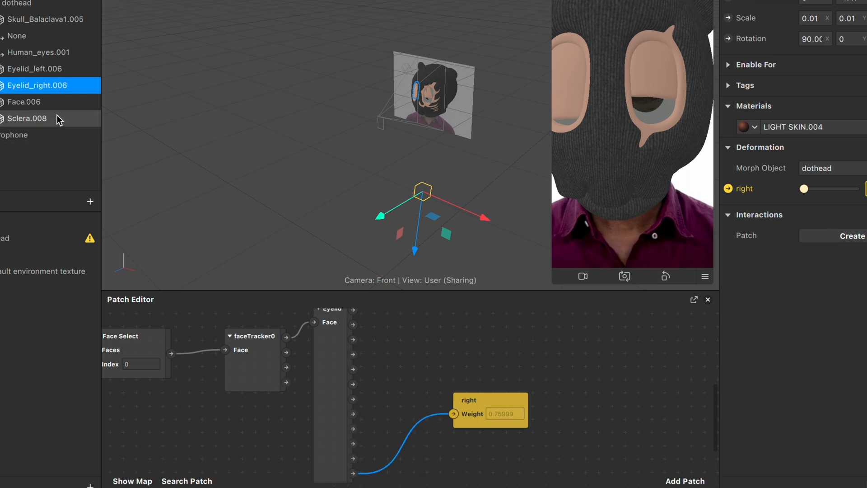
left_click(36, 69)
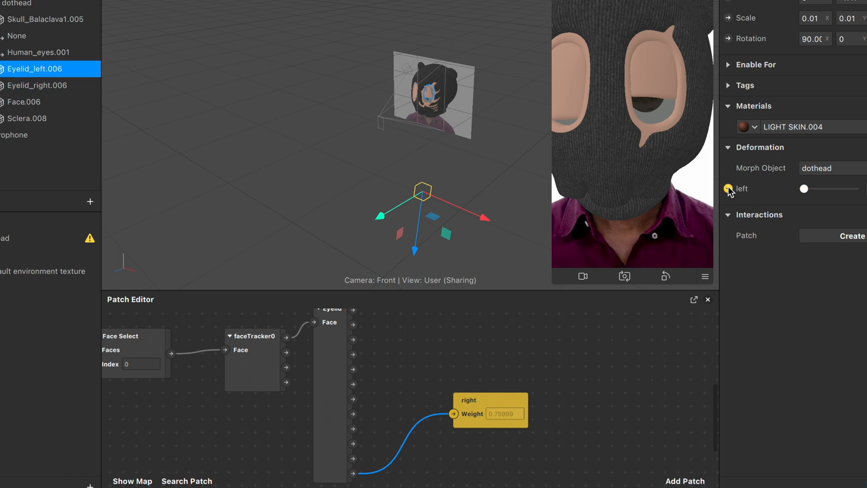
left_click(728, 189)
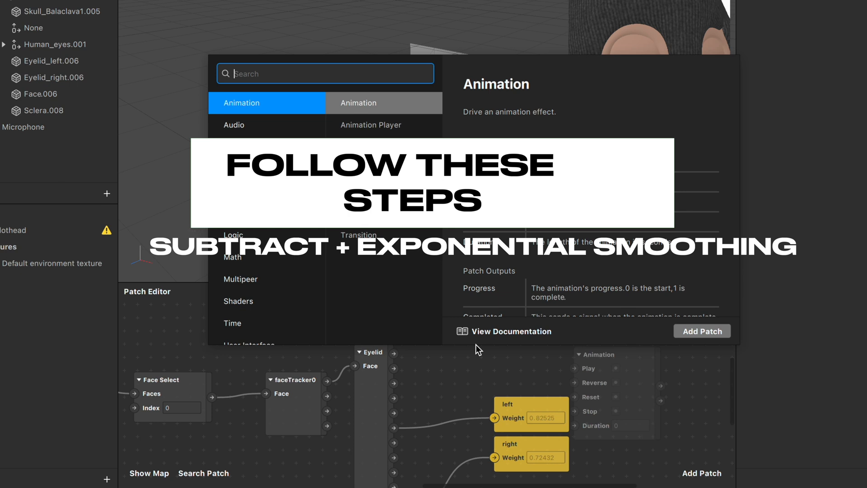
Add a Subtract patch to the patch graph
type("s")
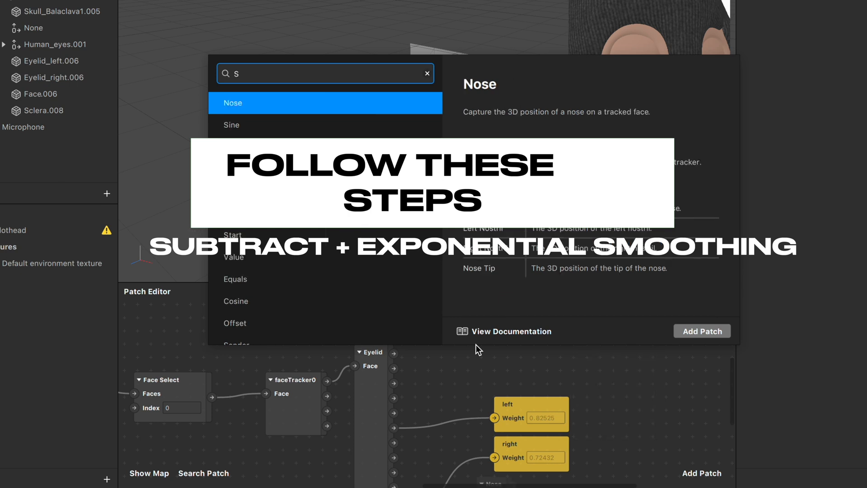
type("u")
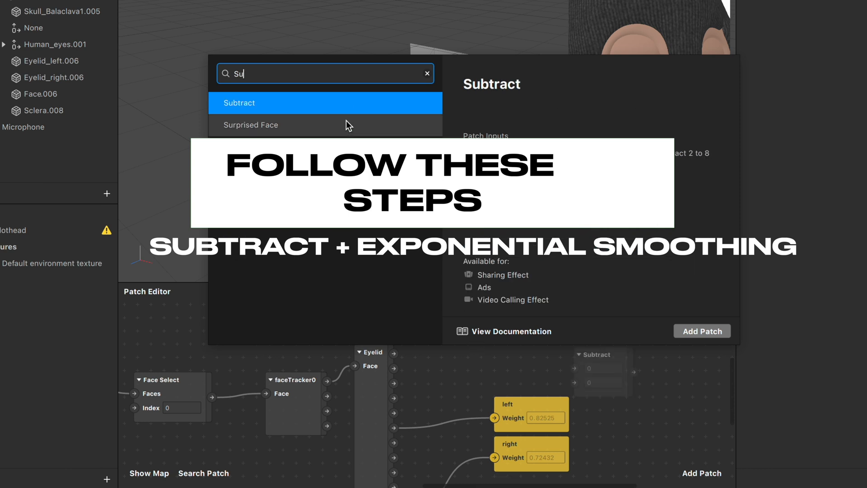
left_click(702, 330)
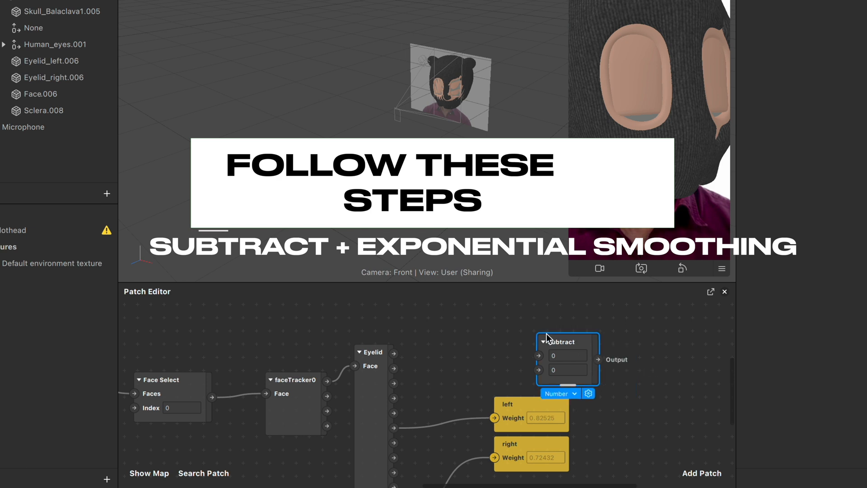
Feed Subtract's output into a new Exponential Smoothing patch placed beside it
left_click_drag(566, 342, 468, 352)
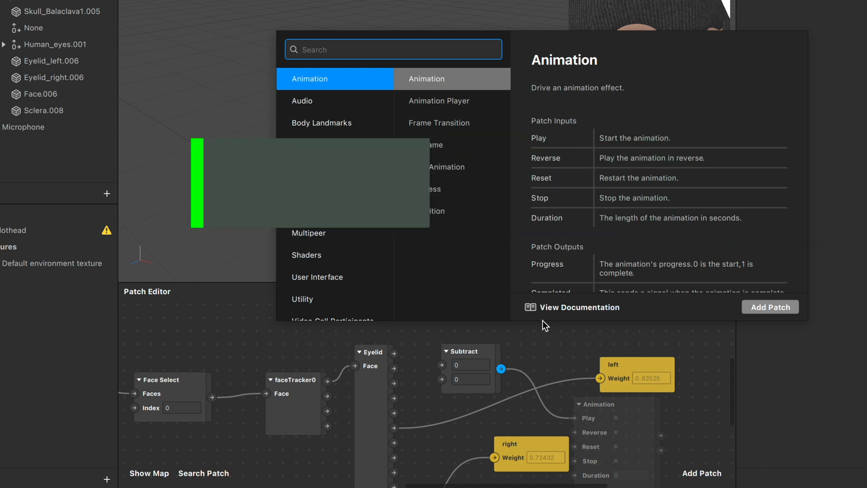
type("ex")
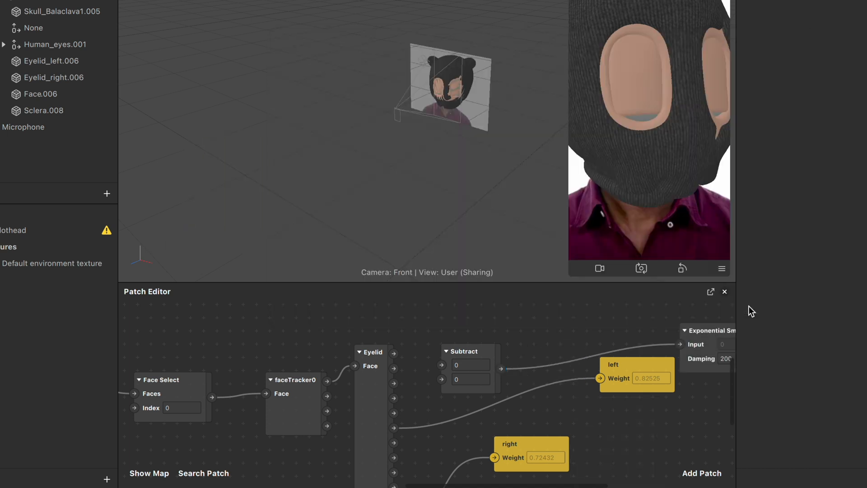
left_click_drag(634, 364, 668, 370)
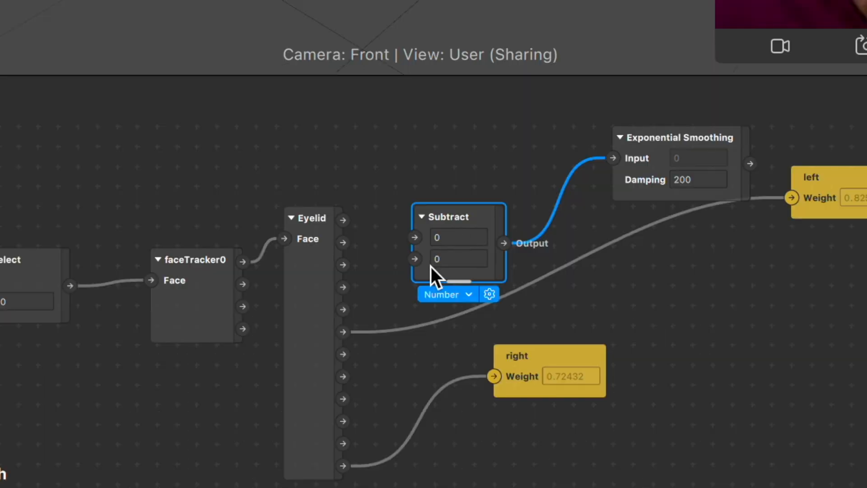
mouse_move(412, 266)
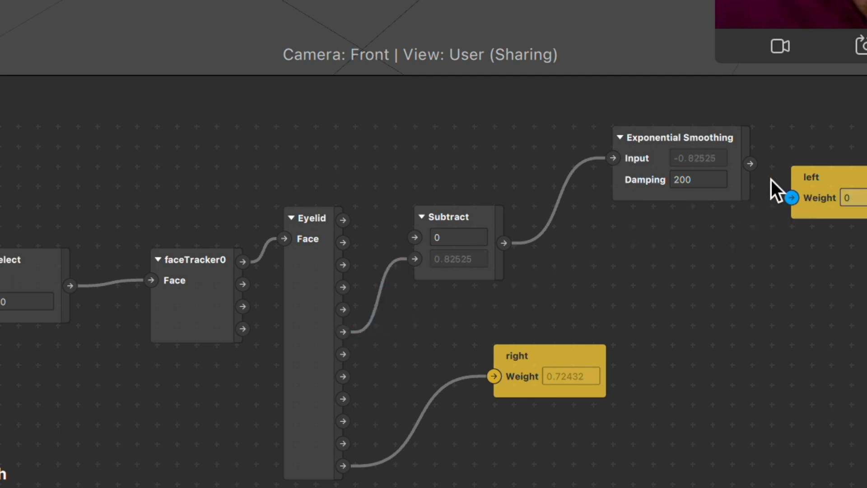
Connect Exponential Smoothing's output to the left eyelid Weight and set damping to 50
left_click_drag(751, 163, 792, 198)
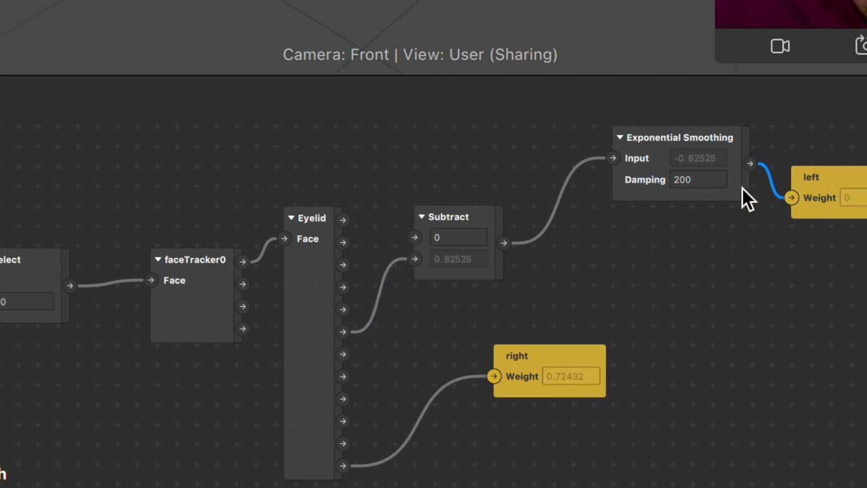
left_click(698, 179)
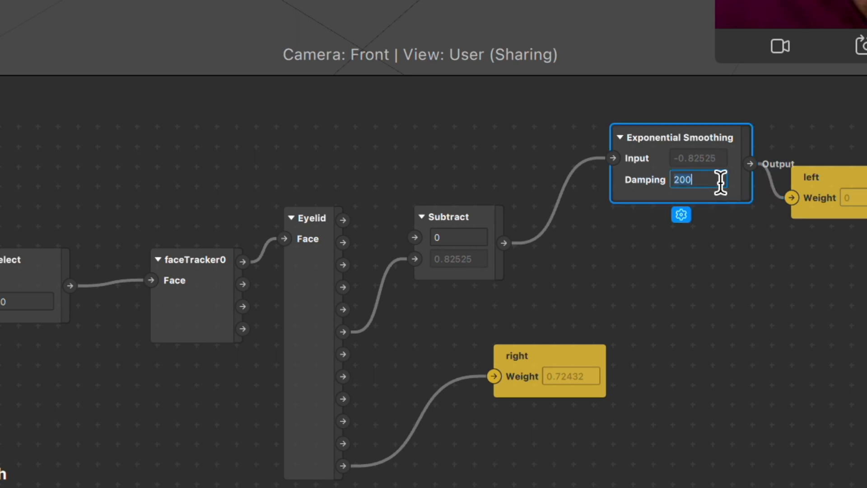
type("50")
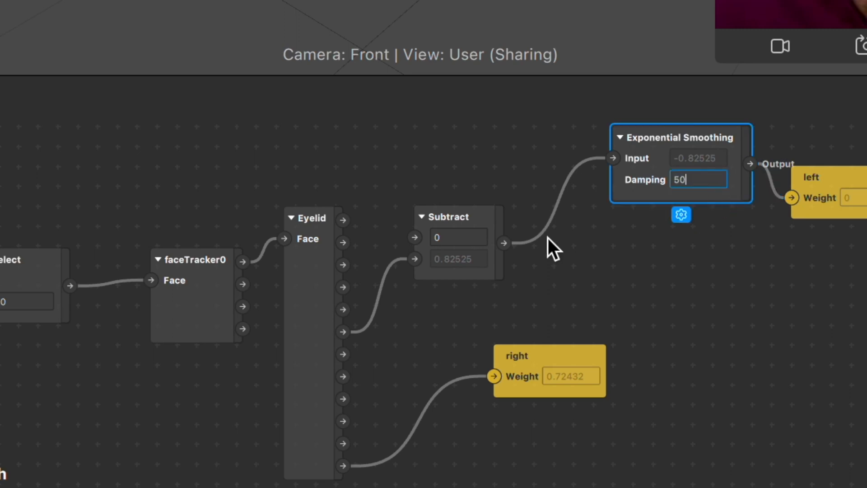
left_click(458, 236)
type("1")
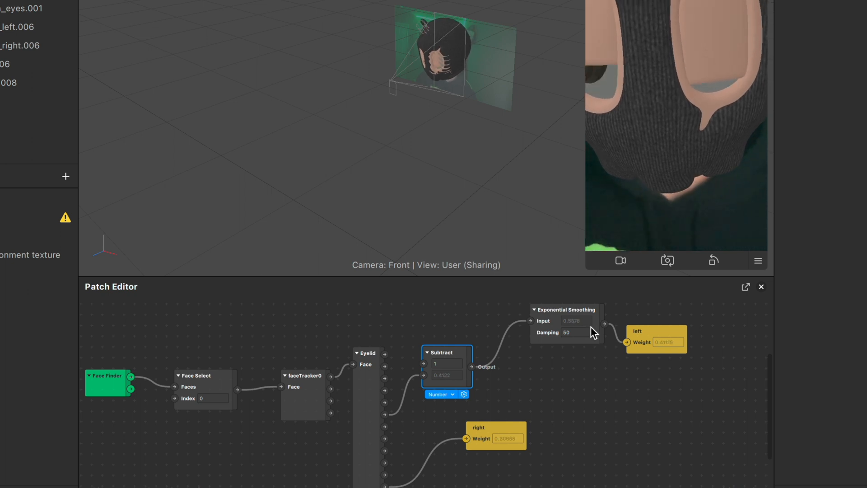
Enter 30 in the left Exponential Smoothing patch's Damping field
left_click(575, 333)
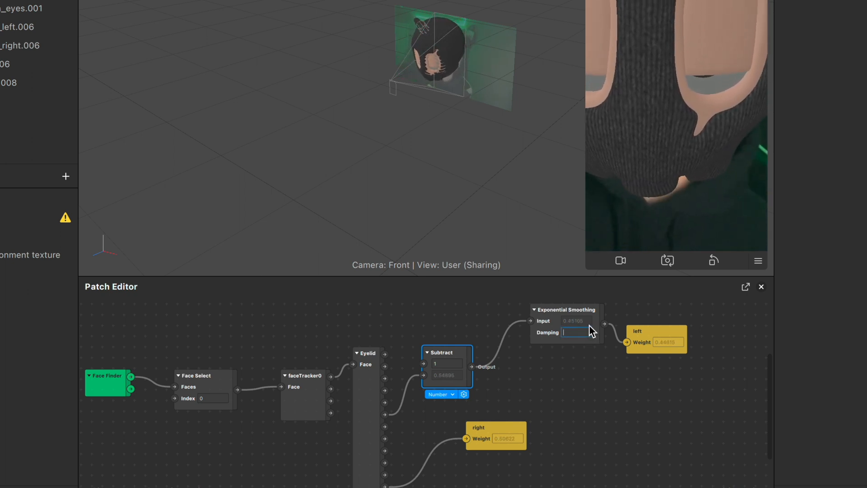
type("30")
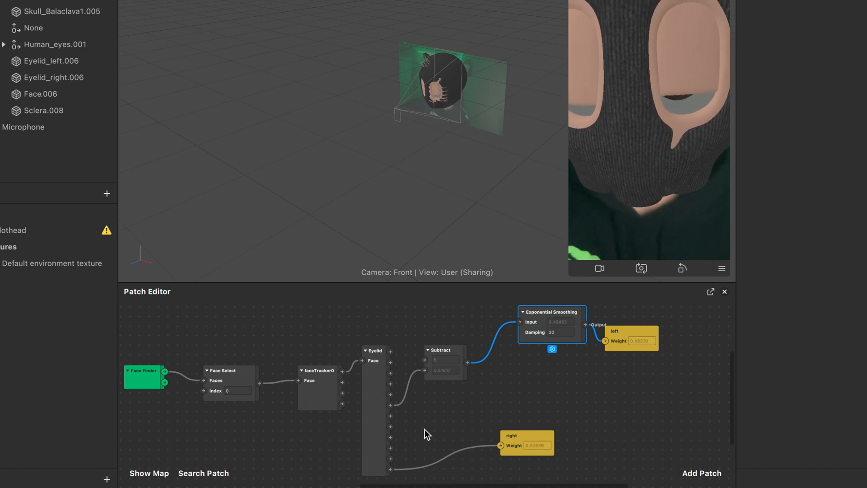
Chain the right Eyelid through Subtract (first input 1) and Exponential Smoothing into the right Weight
left_click(701, 473)
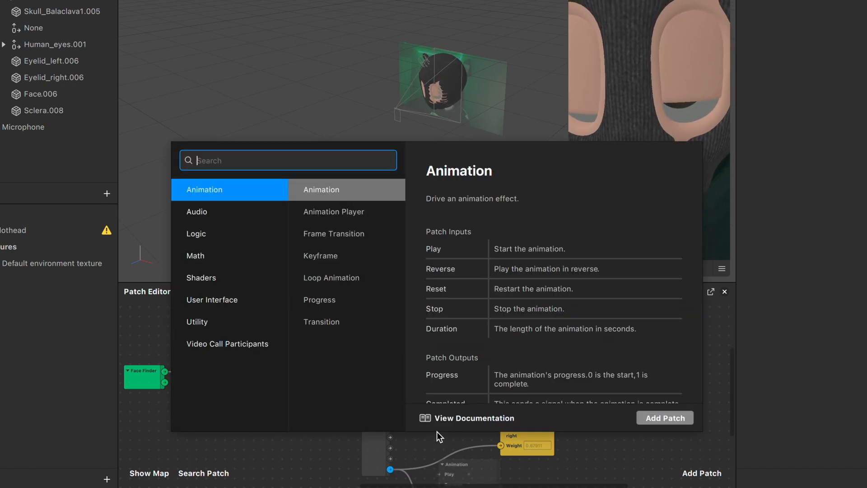
type("sub")
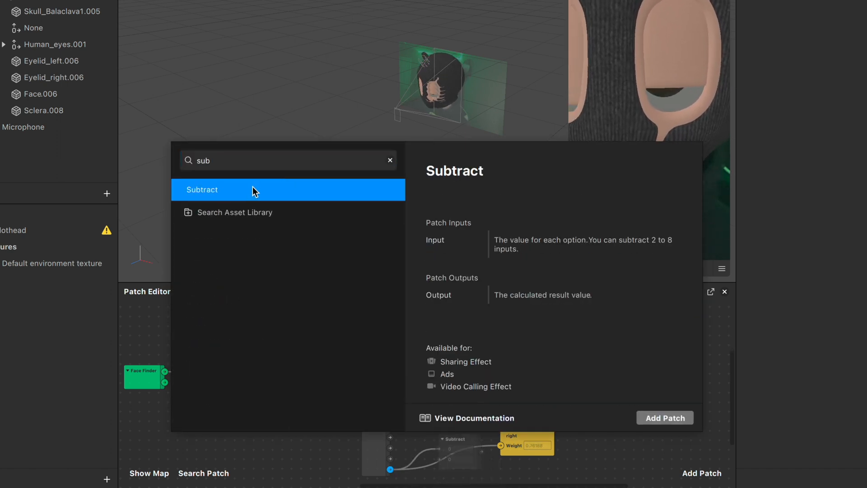
left_click(665, 417)
type("ex")
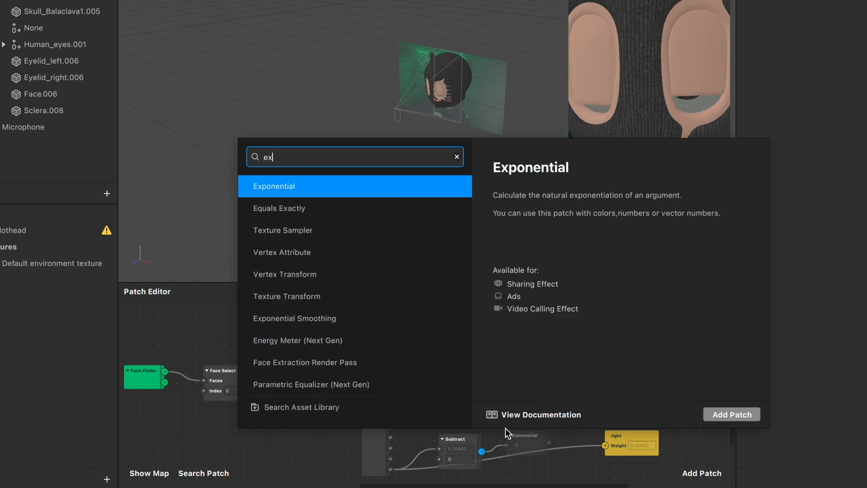
left_click(295, 318)
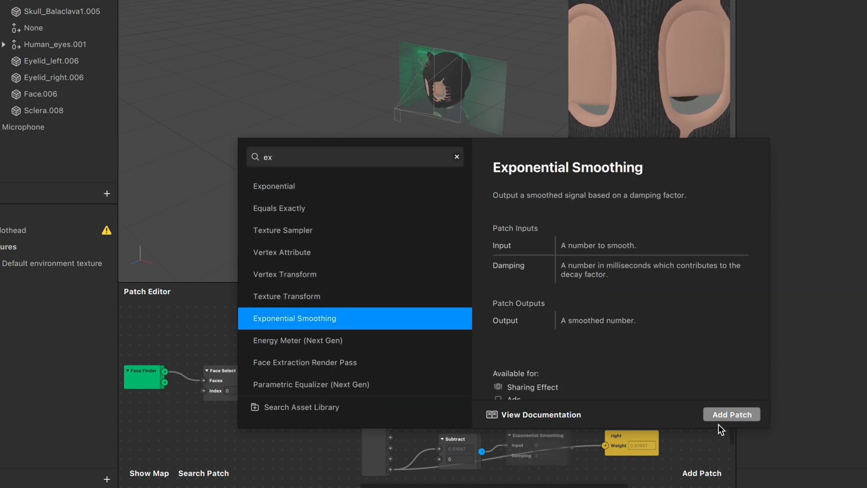
left_click(731, 414)
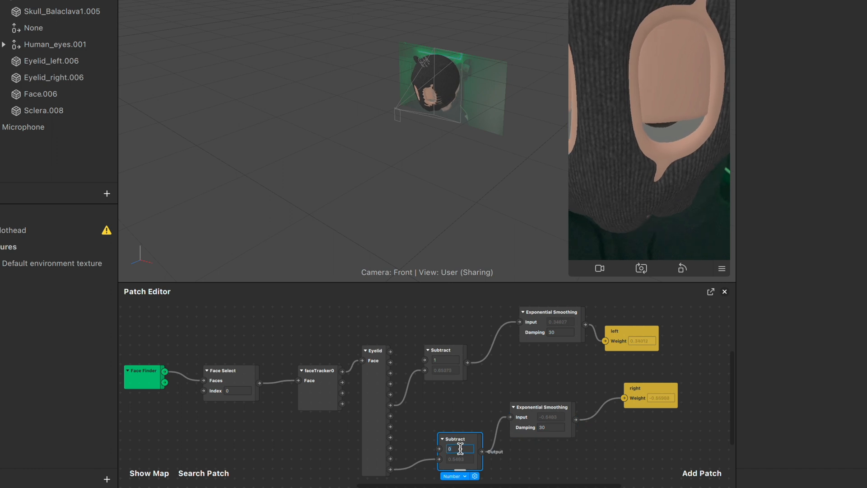
type("1")
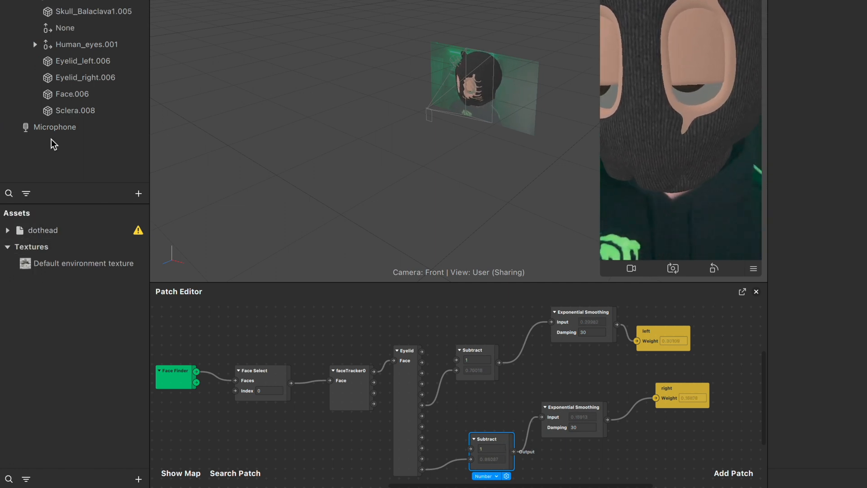
Expand the dothead asset in Assets and browse its Pupil.001 material and contents
left_click(8, 230)
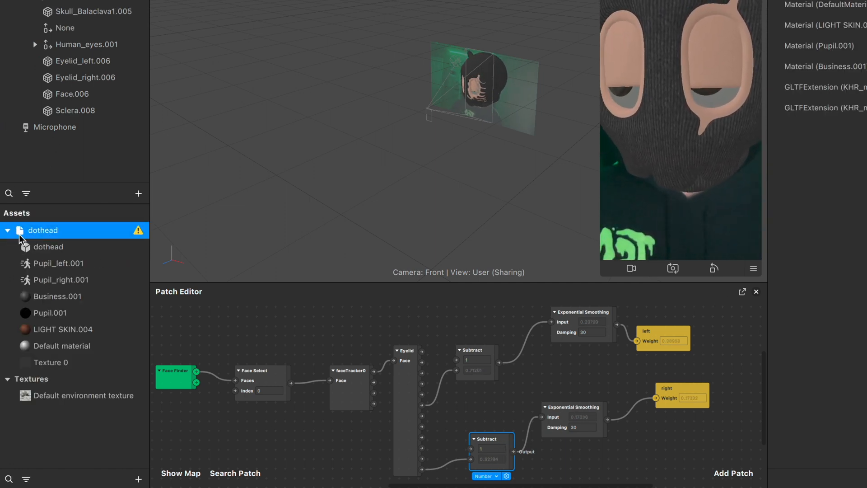
left_click(50, 313)
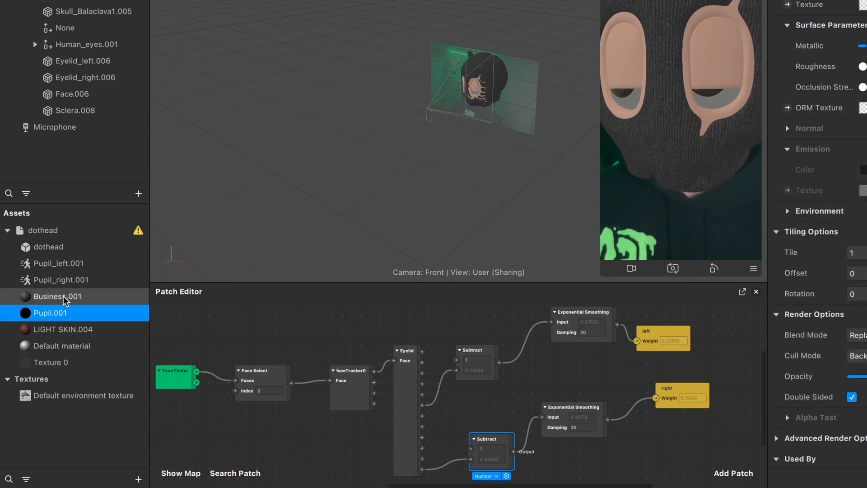
left_click(61, 346)
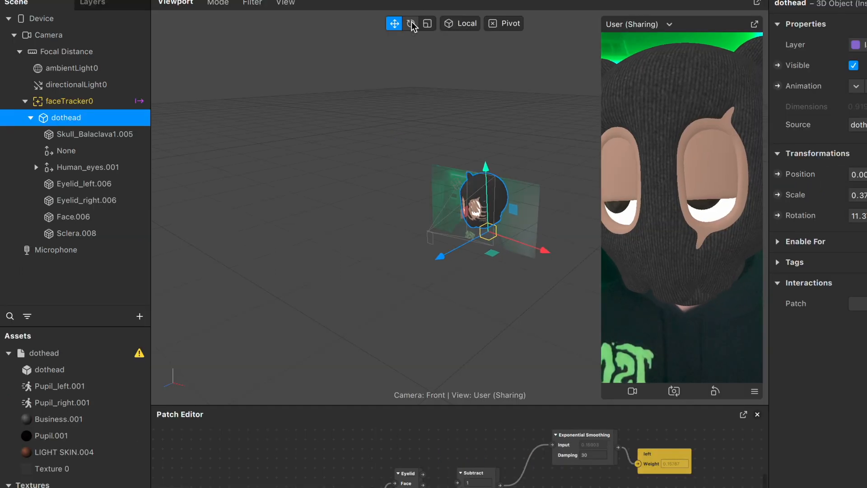
Switch to Rotate, select Eyelid_right.006, then view the Pupil_left.001 animation properties
left_click(411, 23)
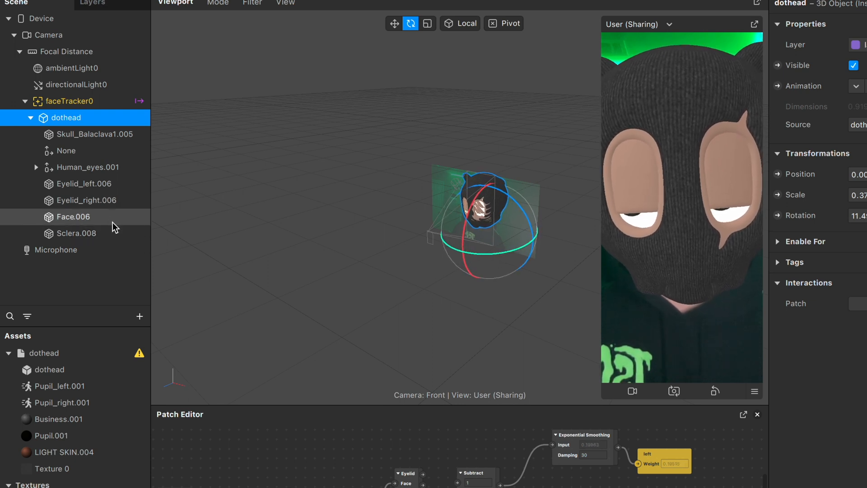
left_click(86, 199)
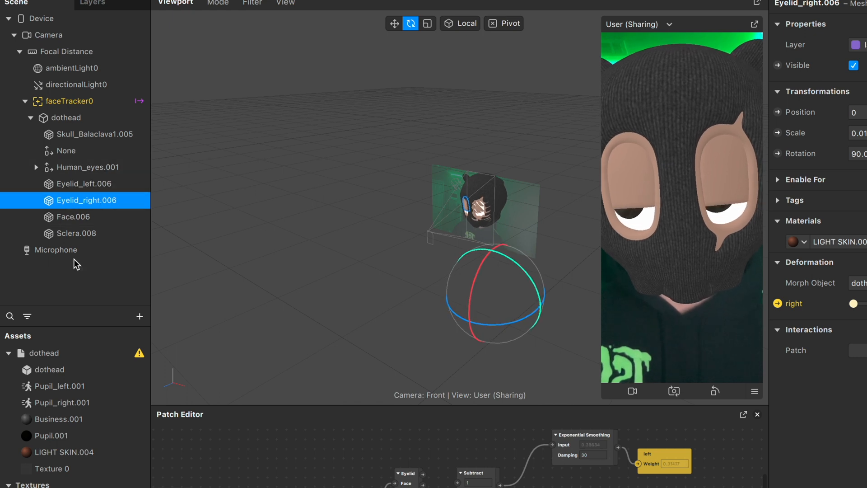
left_click(61, 386)
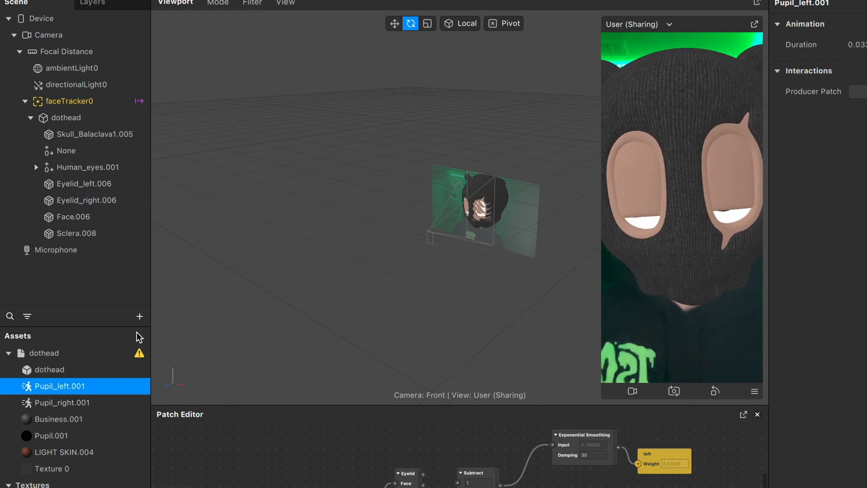